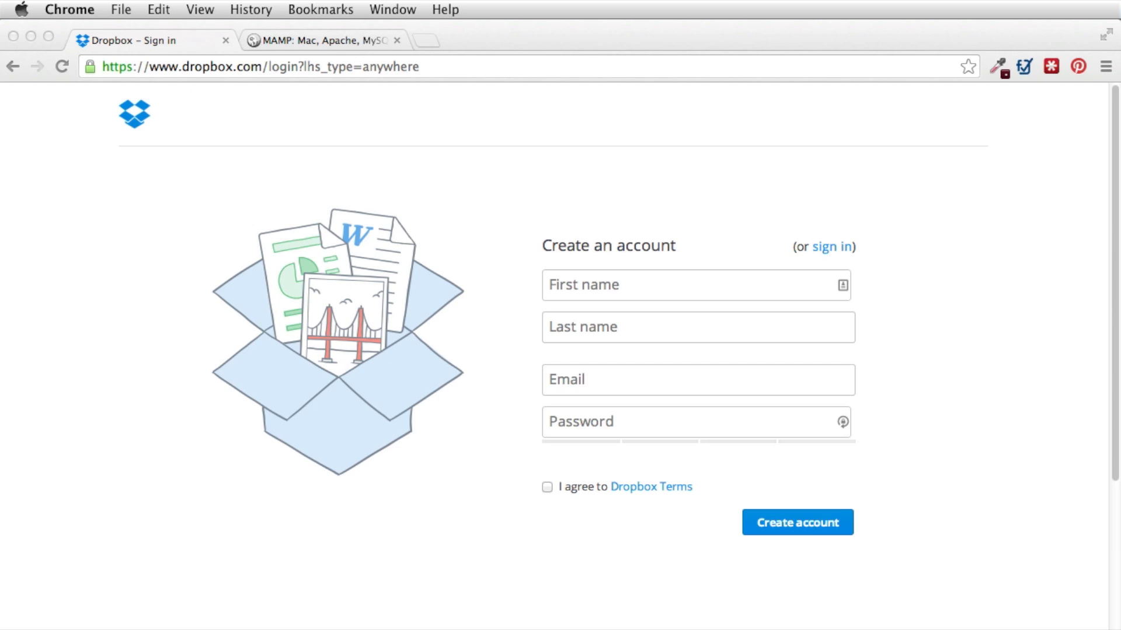
pyautogui.moveTo(815, 582)
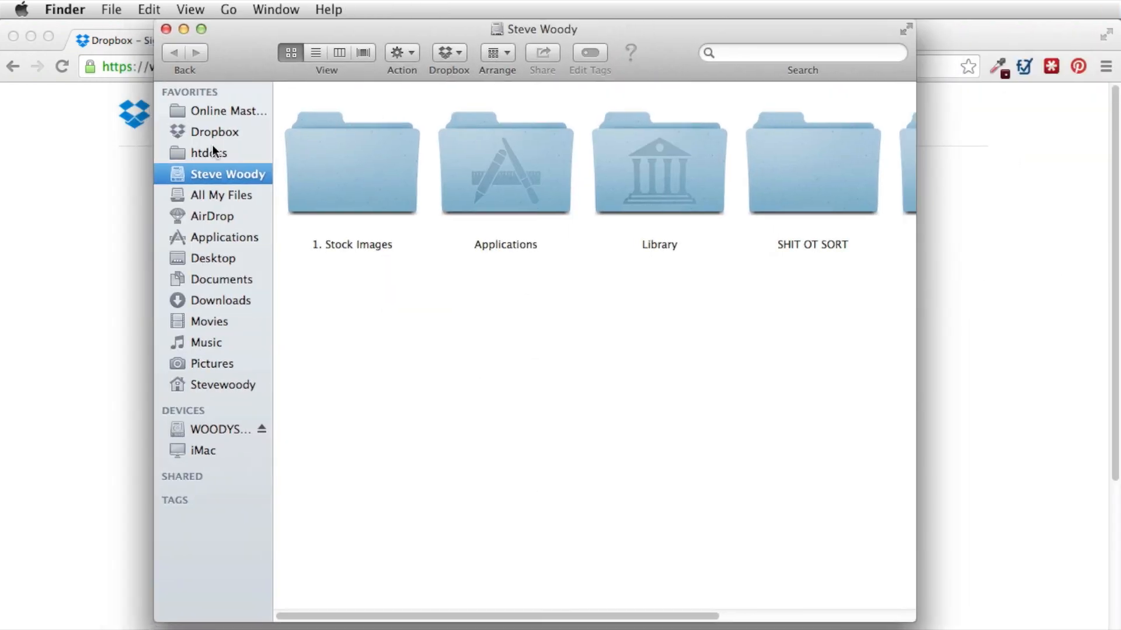
# - Move the Localhost folder inside Dropbox/Server to the Trash and return to Chrome
pyautogui.click(216, 131)
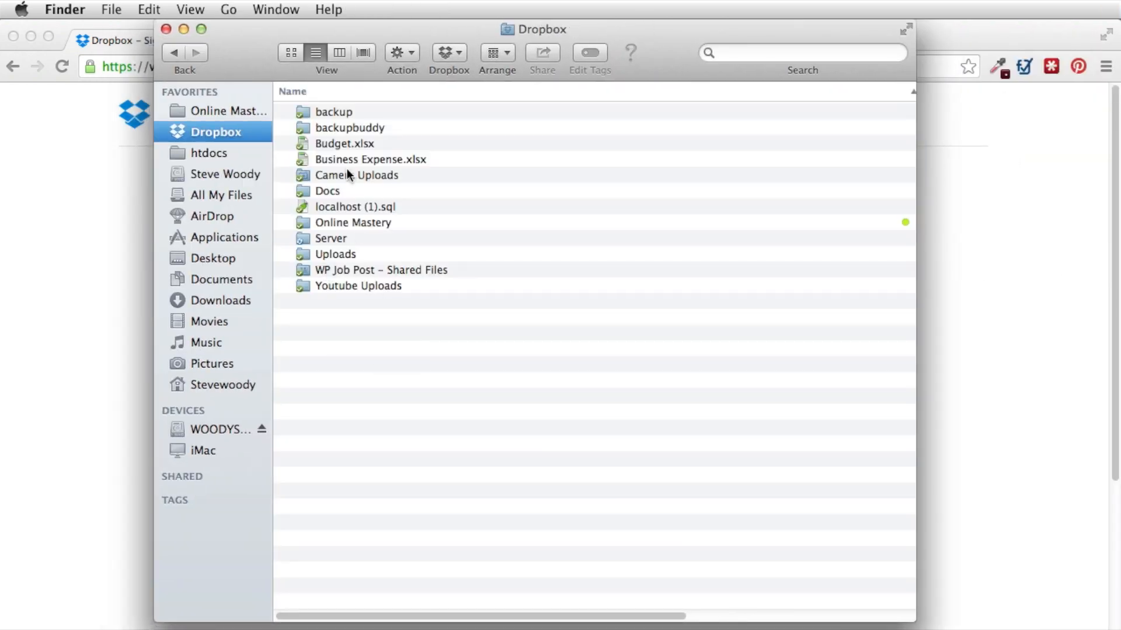
pyautogui.doubleClick(331, 238)
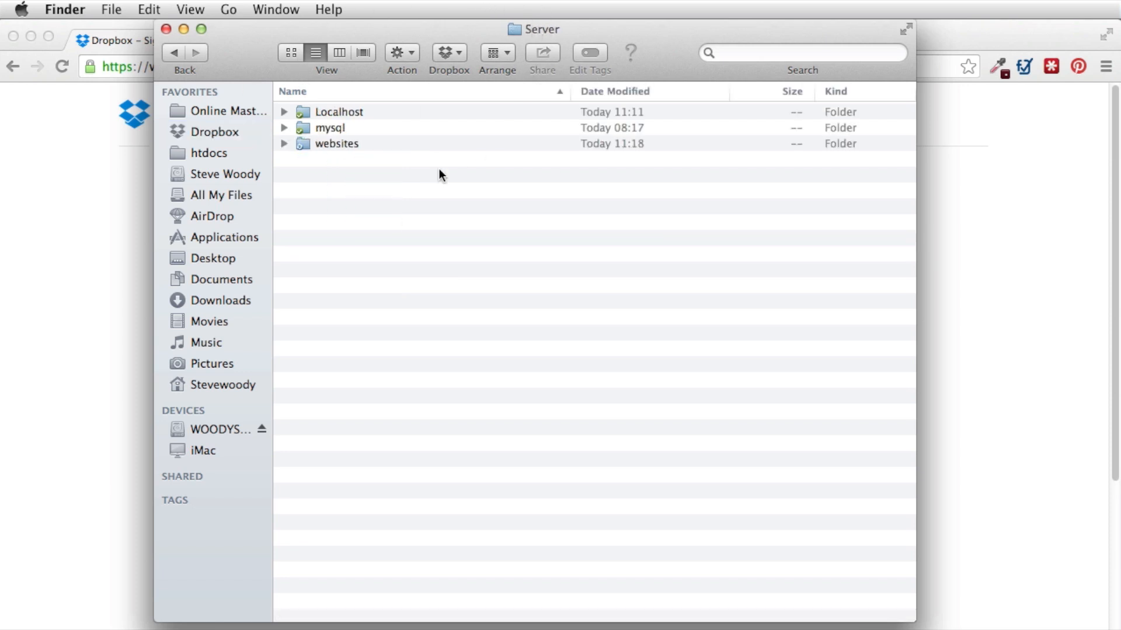
pyautogui.rightClick(336, 111)
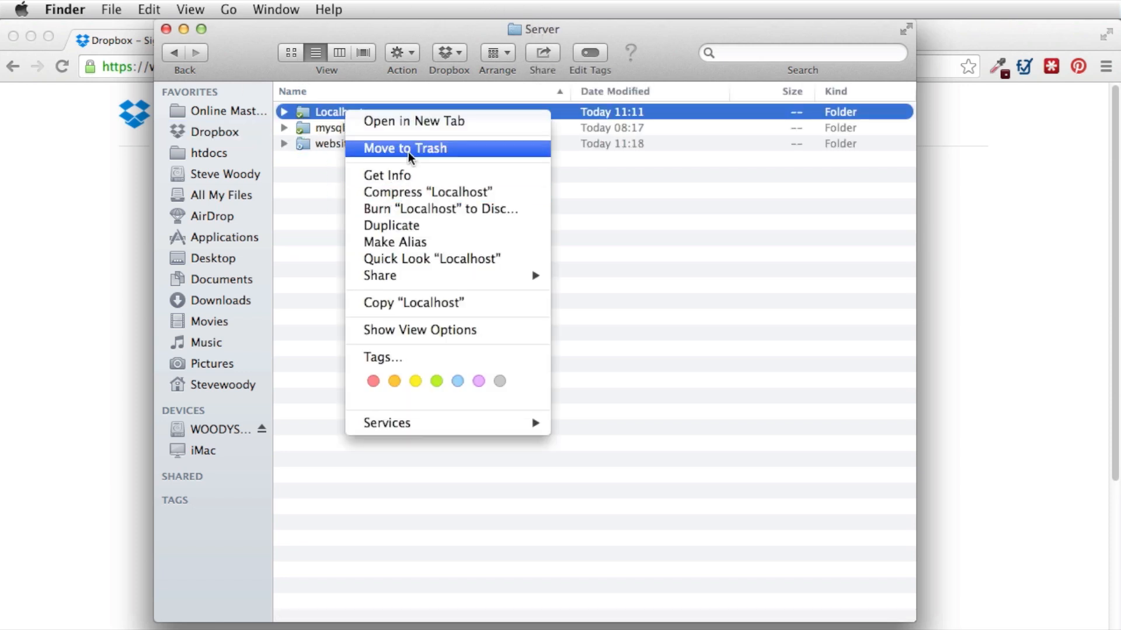
pyautogui.click(404, 148)
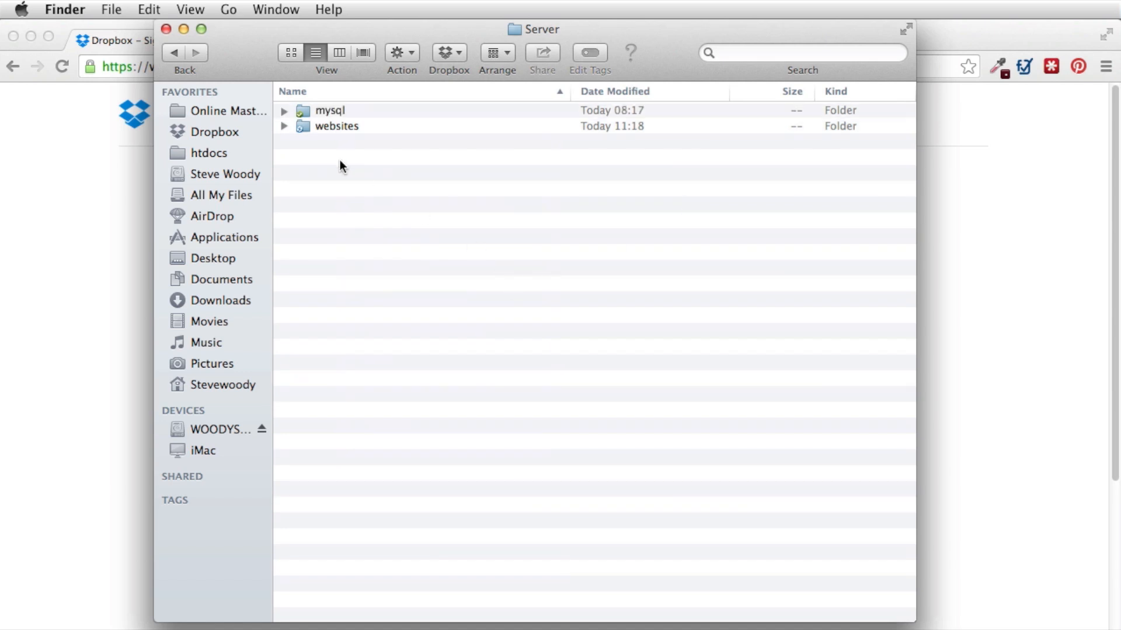
pyautogui.moveTo(322, 128)
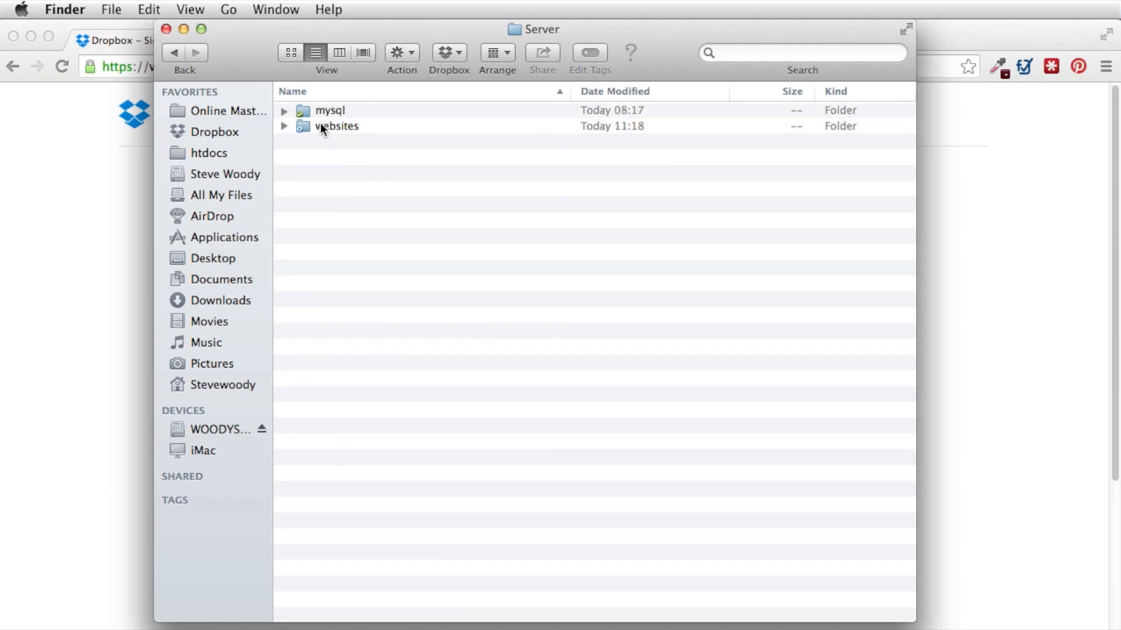
pyautogui.moveTo(308, 109)
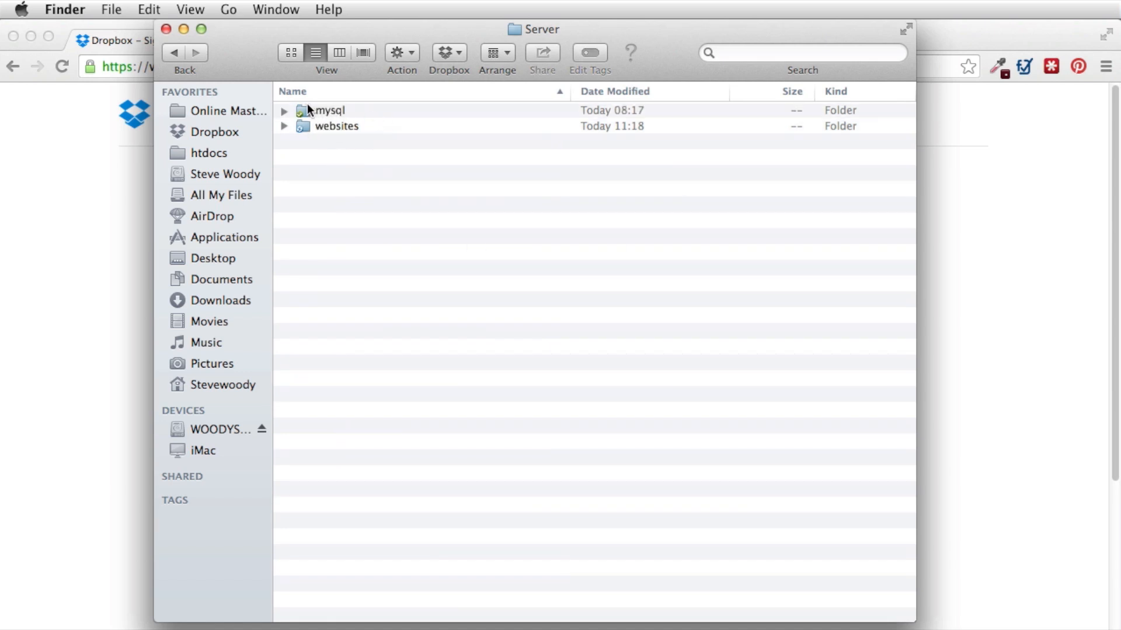
pyautogui.moveTo(364, 169)
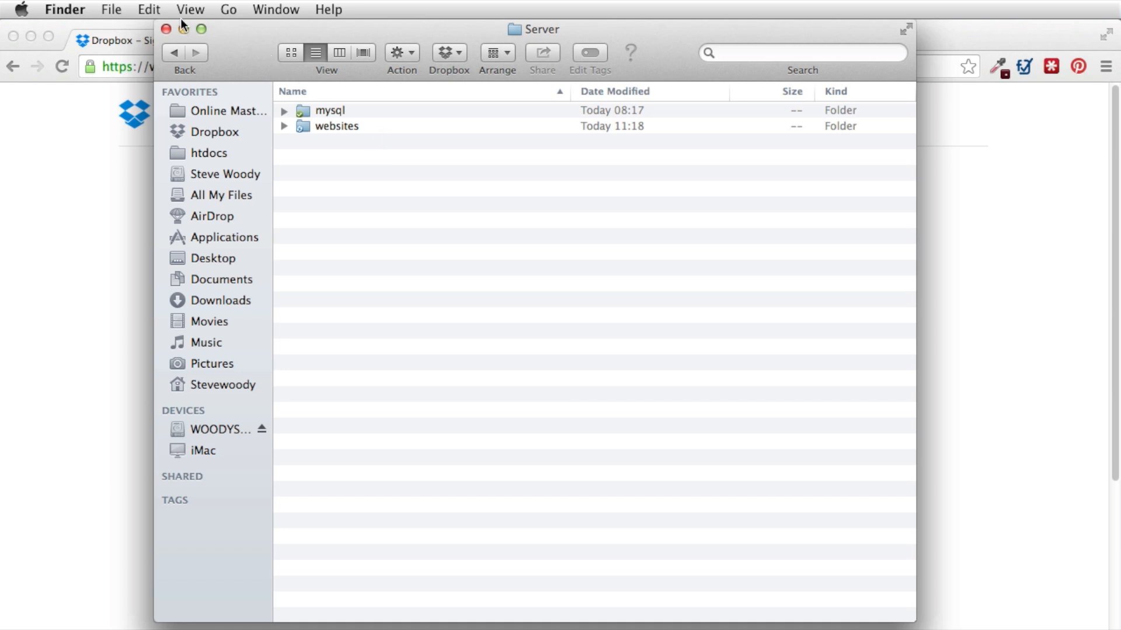
pyautogui.click(146, 40)
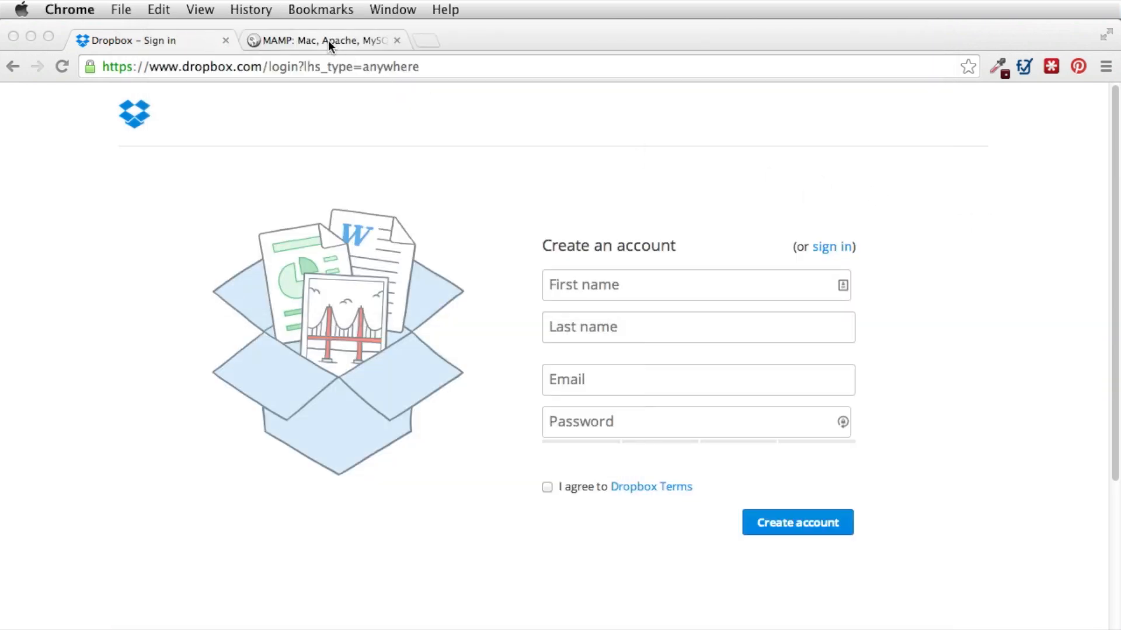
# - Switch to the MAMP page and dismiss the Preferences dialog without changes
pyautogui.click(322, 41)
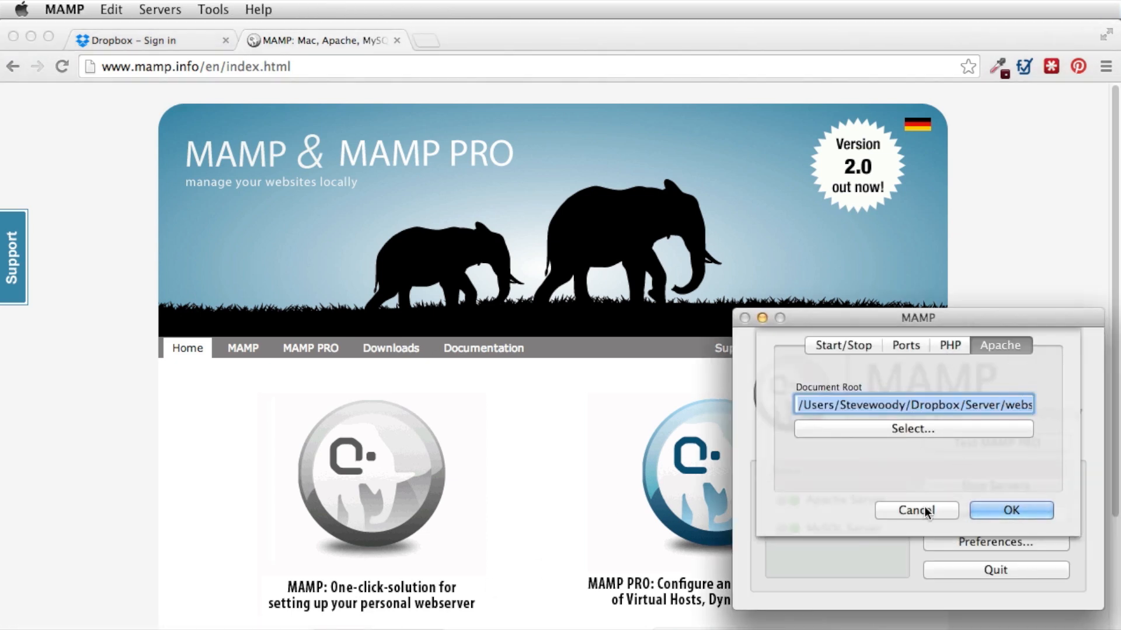
pyautogui.click(1010, 510)
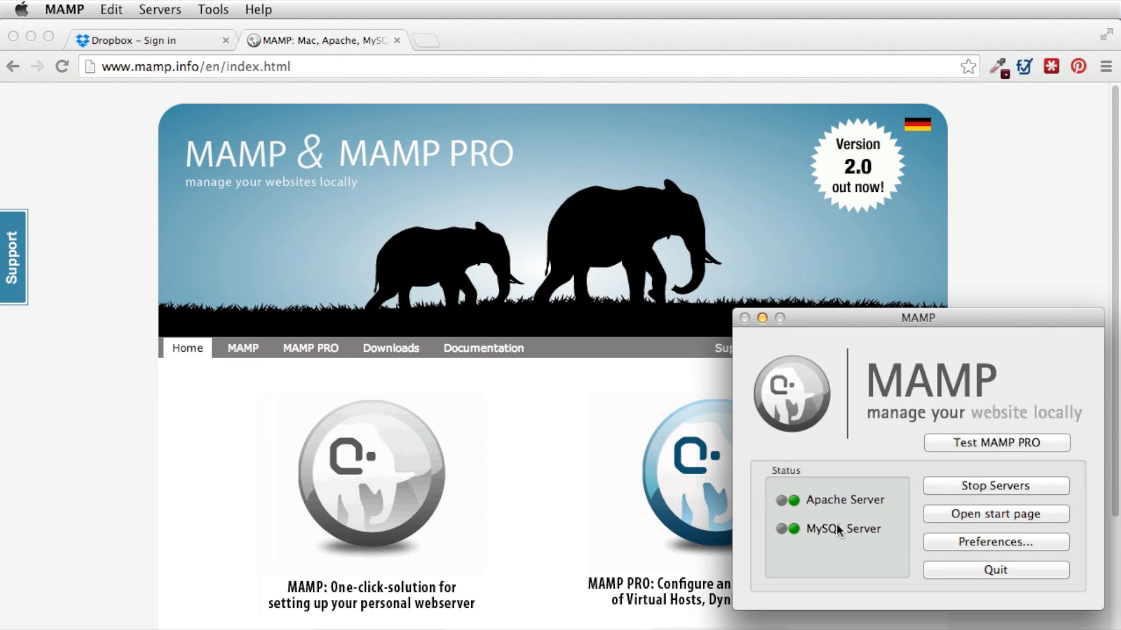
pyautogui.moveTo(879, 544)
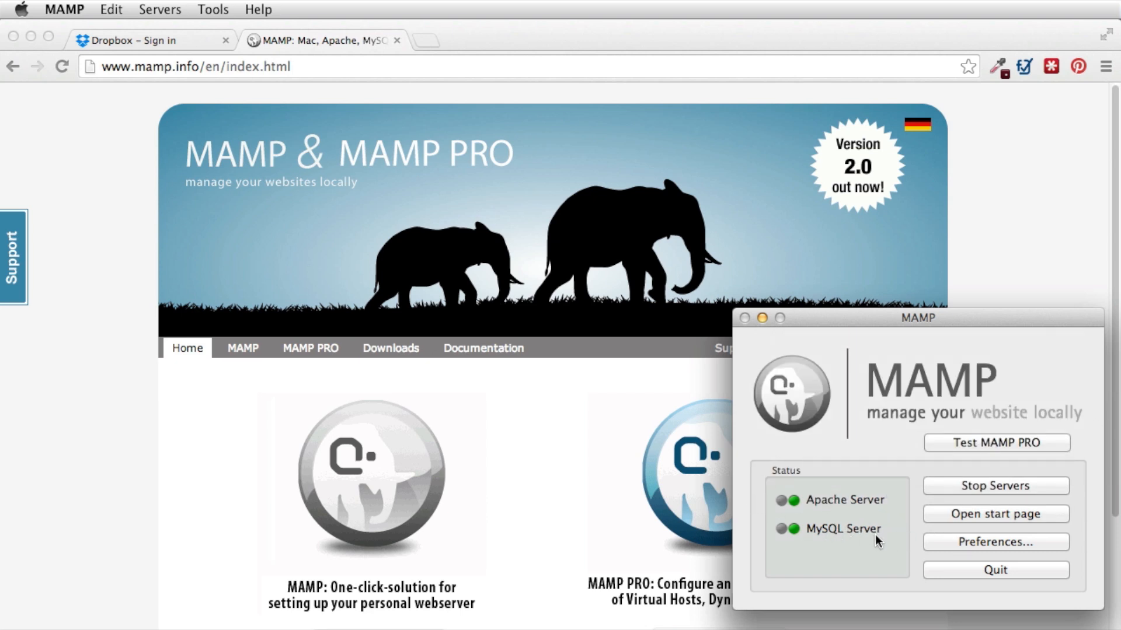
pyautogui.moveTo(1038, 331)
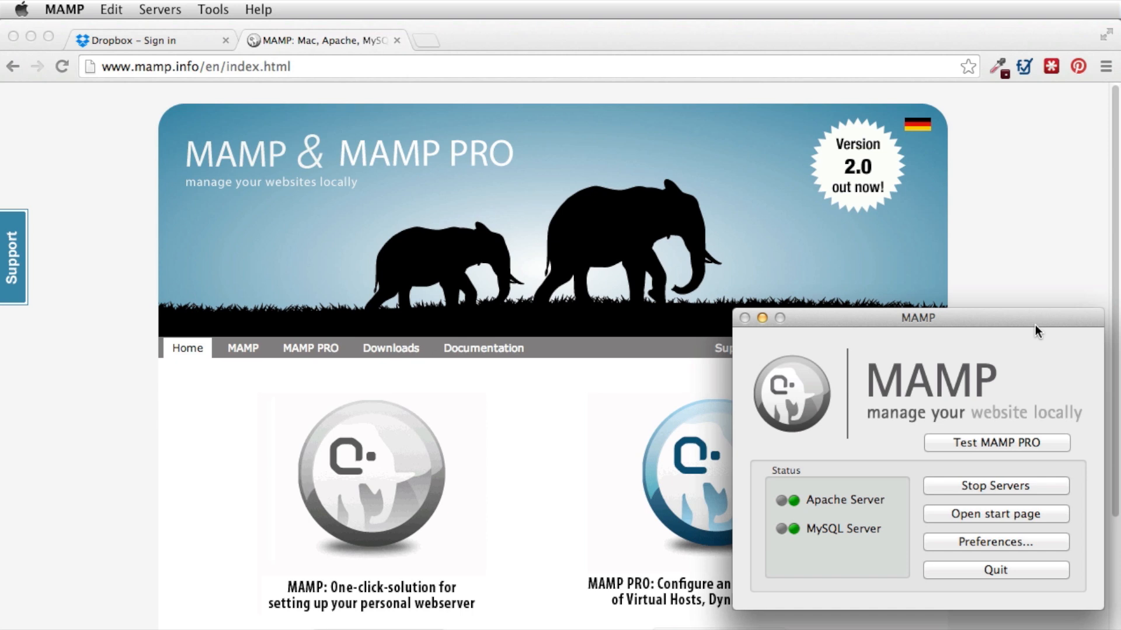
pyautogui.moveTo(1004, 409)
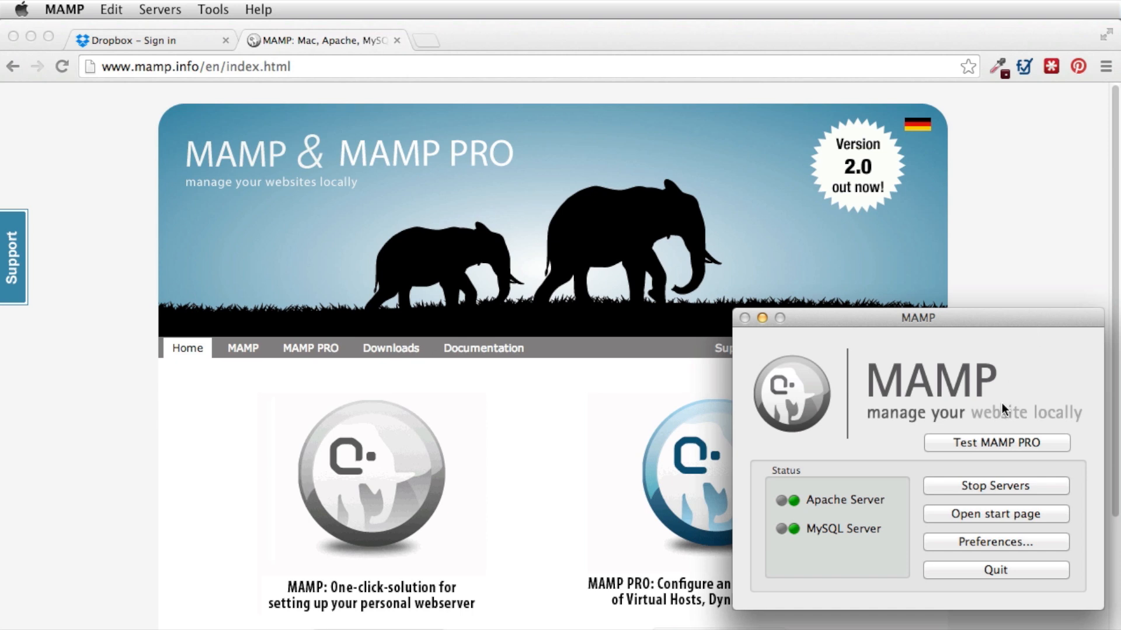
pyautogui.moveTo(1055, 360)
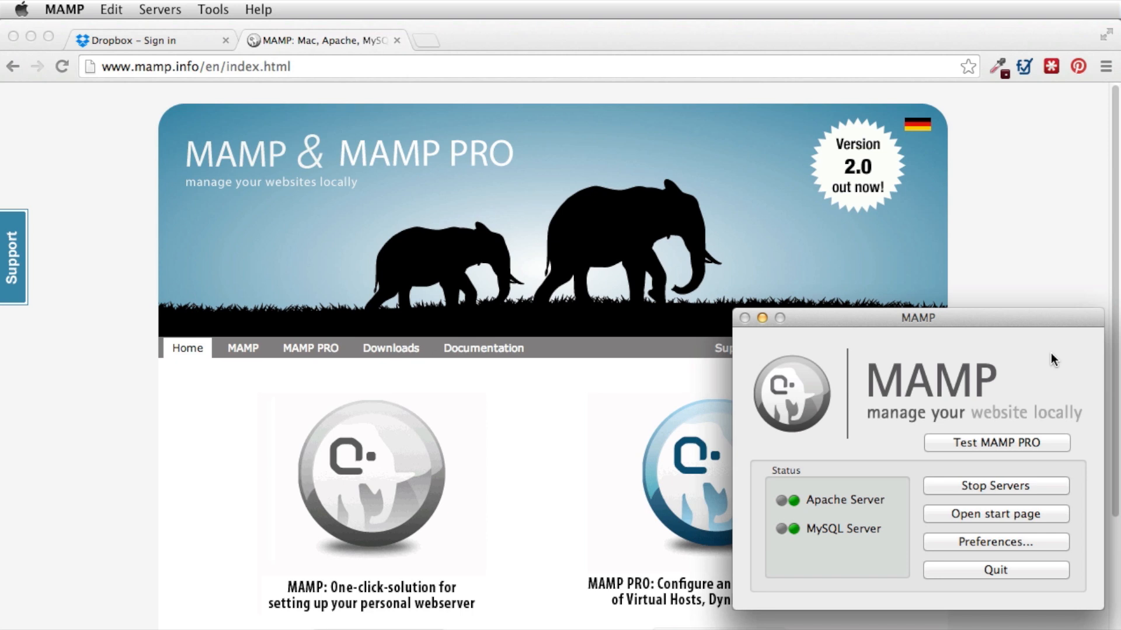
pyautogui.moveTo(1018, 549)
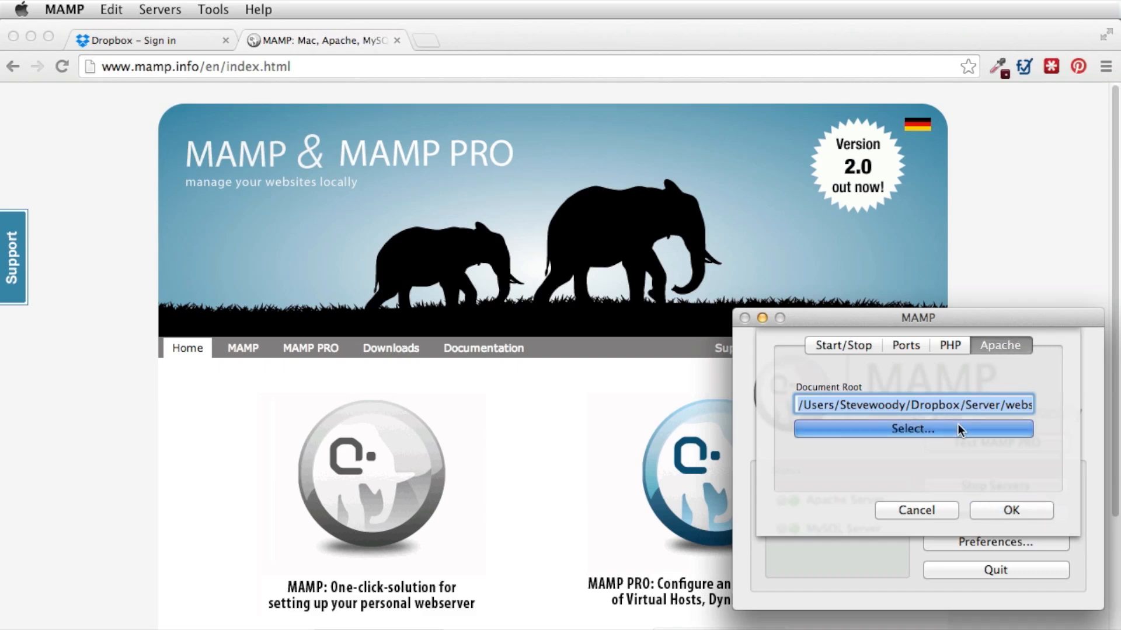
# - Set MAMP's document root to Dropbox/Server/websites, authorise the restart, and visit localhost
pyautogui.click(911, 429)
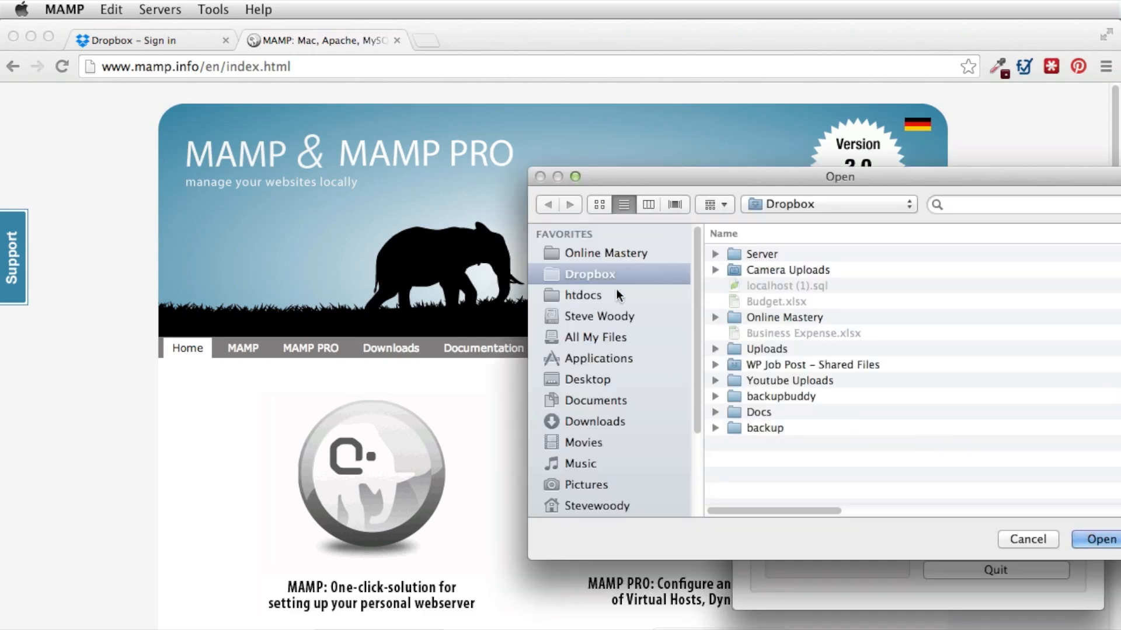
pyautogui.doubleClick(762, 254)
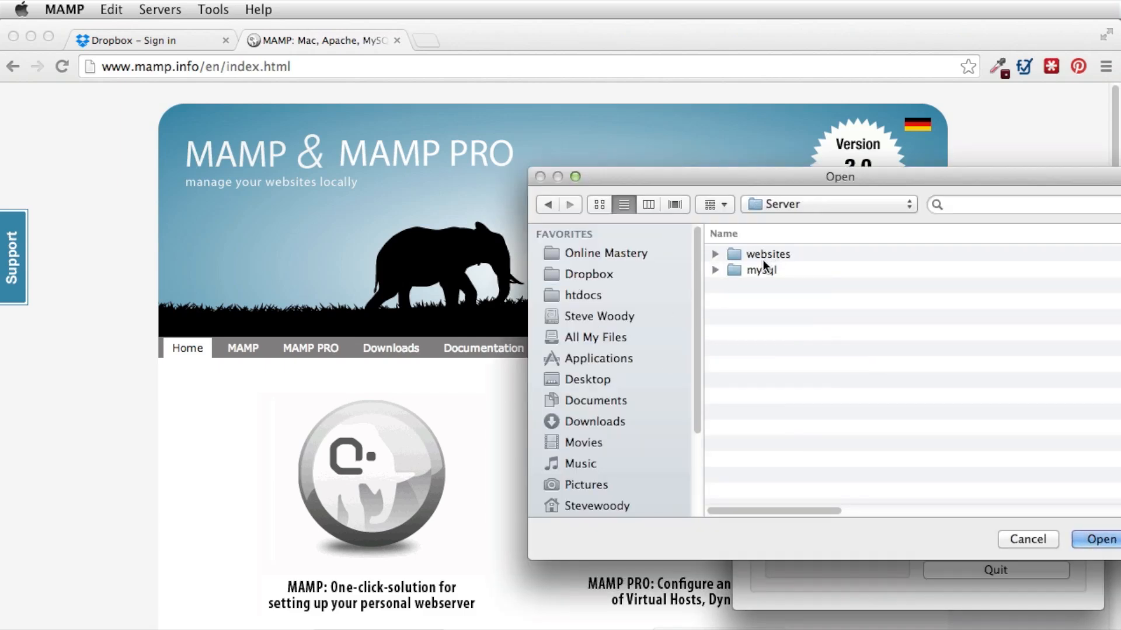
pyautogui.click(767, 254)
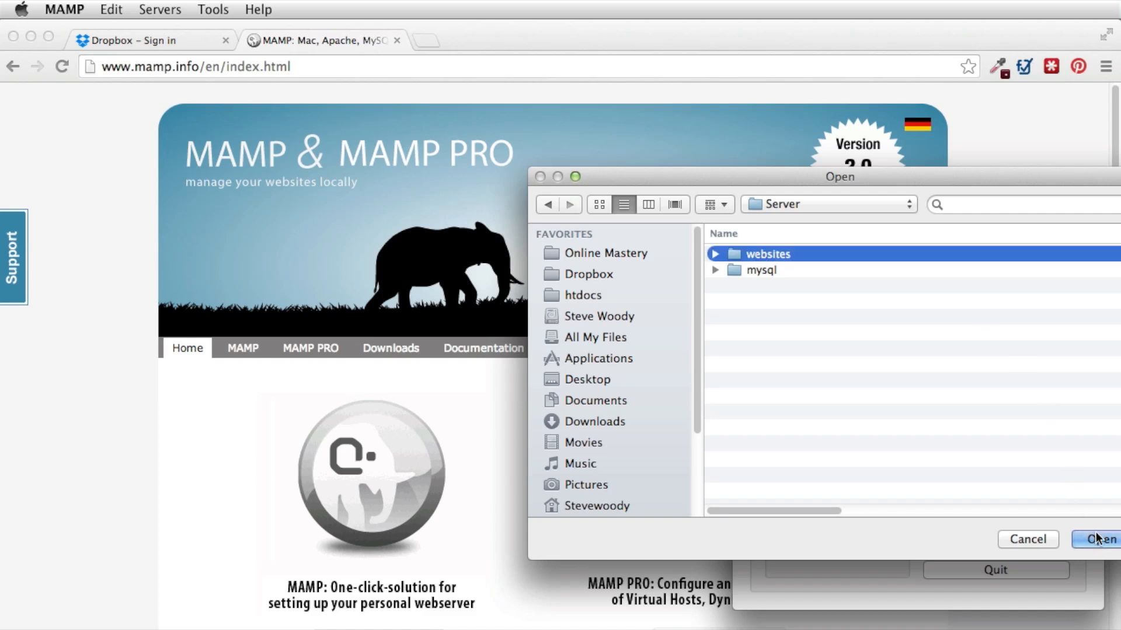
pyautogui.click(1099, 538)
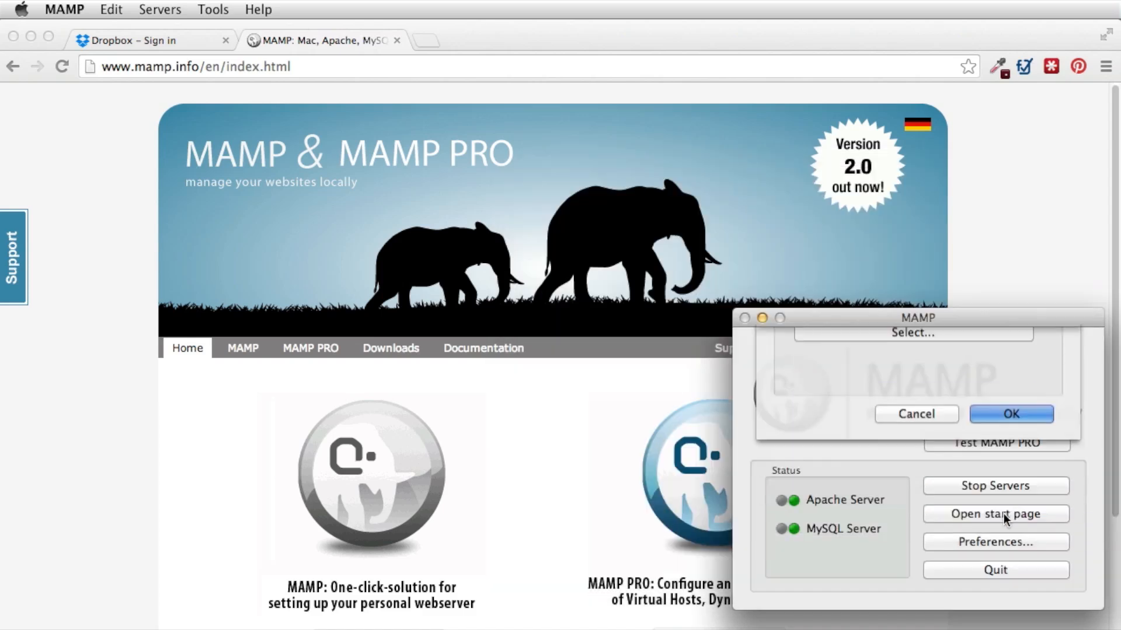
pyautogui.click(1009, 414)
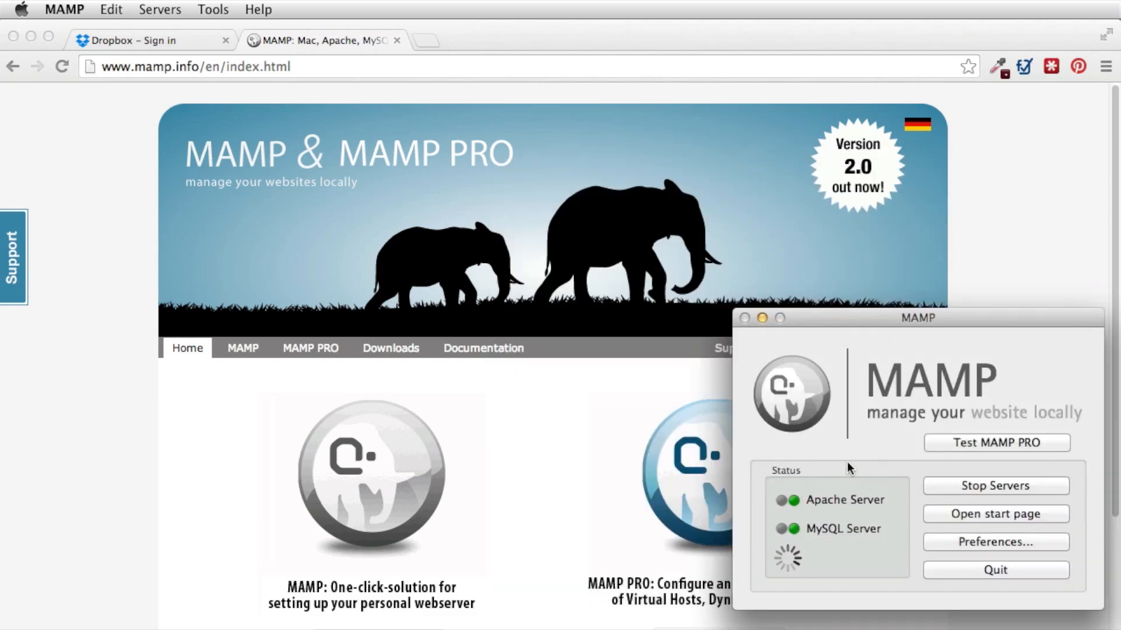
pyautogui.moveTo(867, 545)
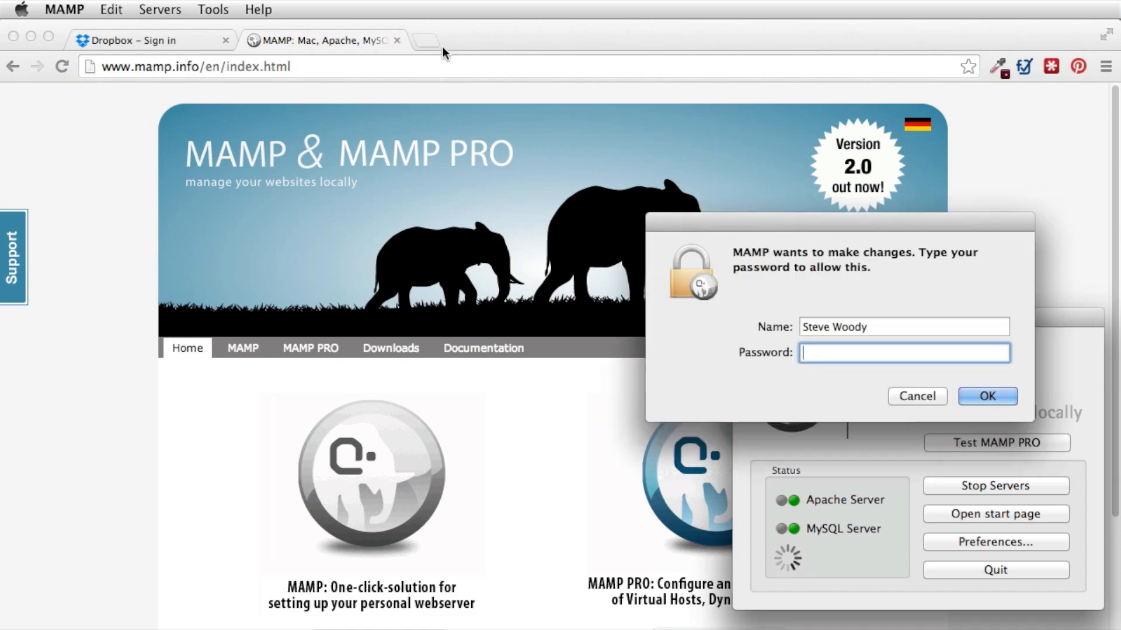
pyautogui.click(916, 396)
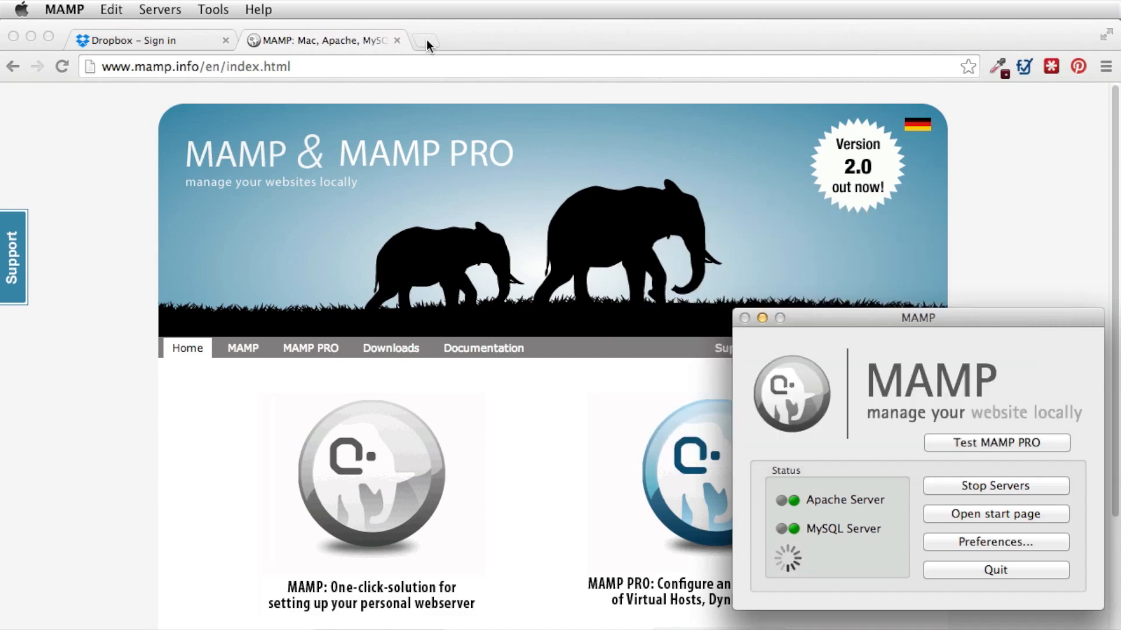
pyautogui.write('localhost')
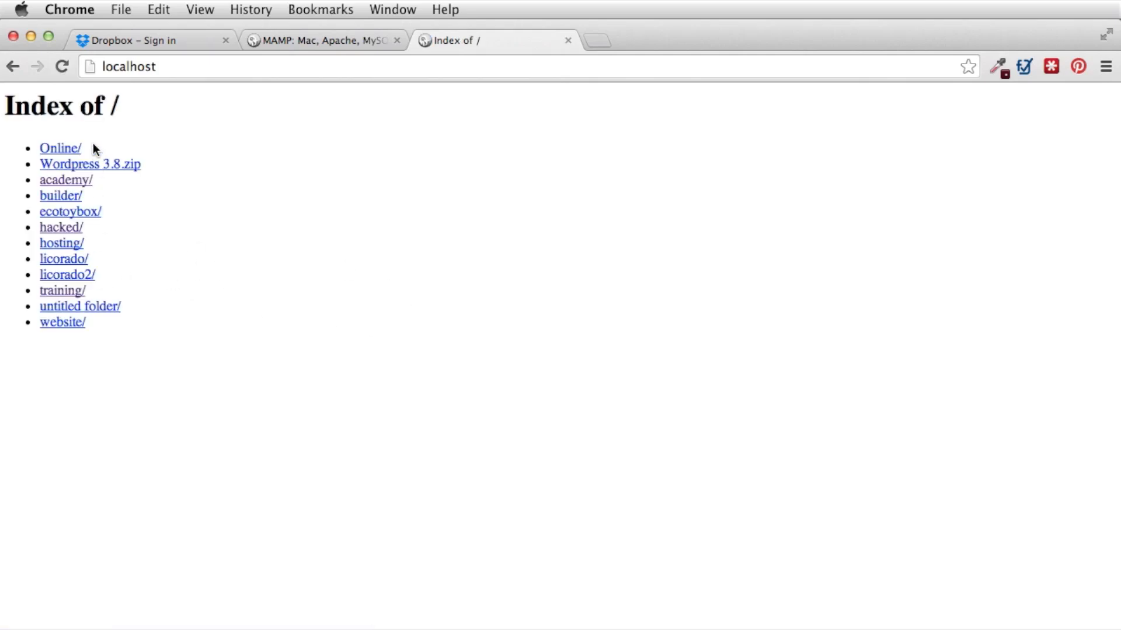
pyautogui.moveTo(318, 480)
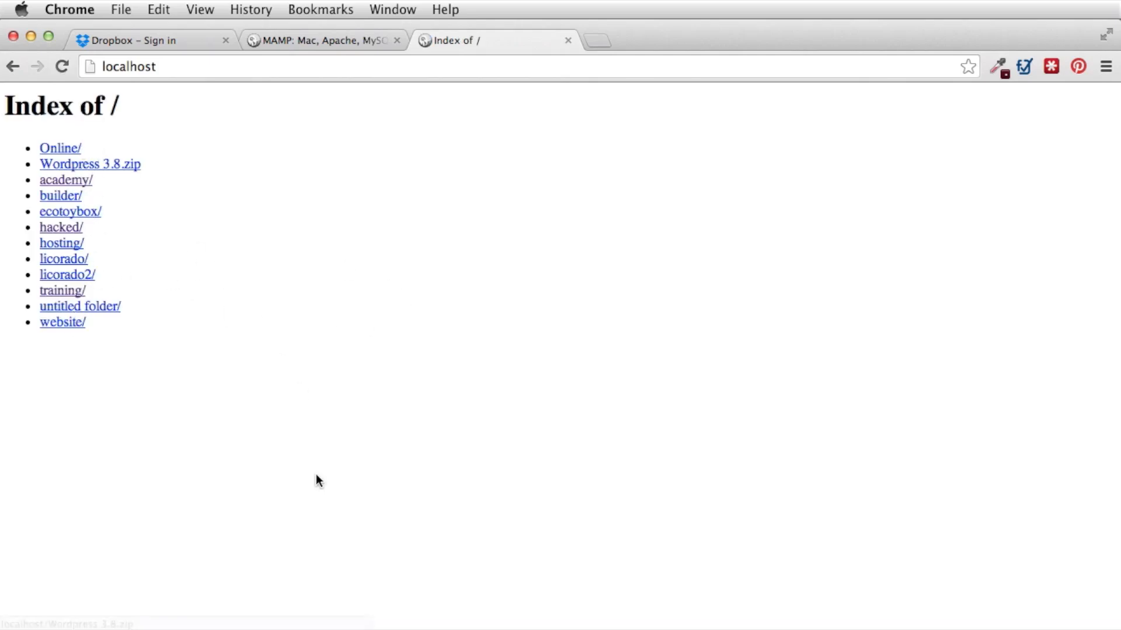
pyautogui.moveTo(449, 222)
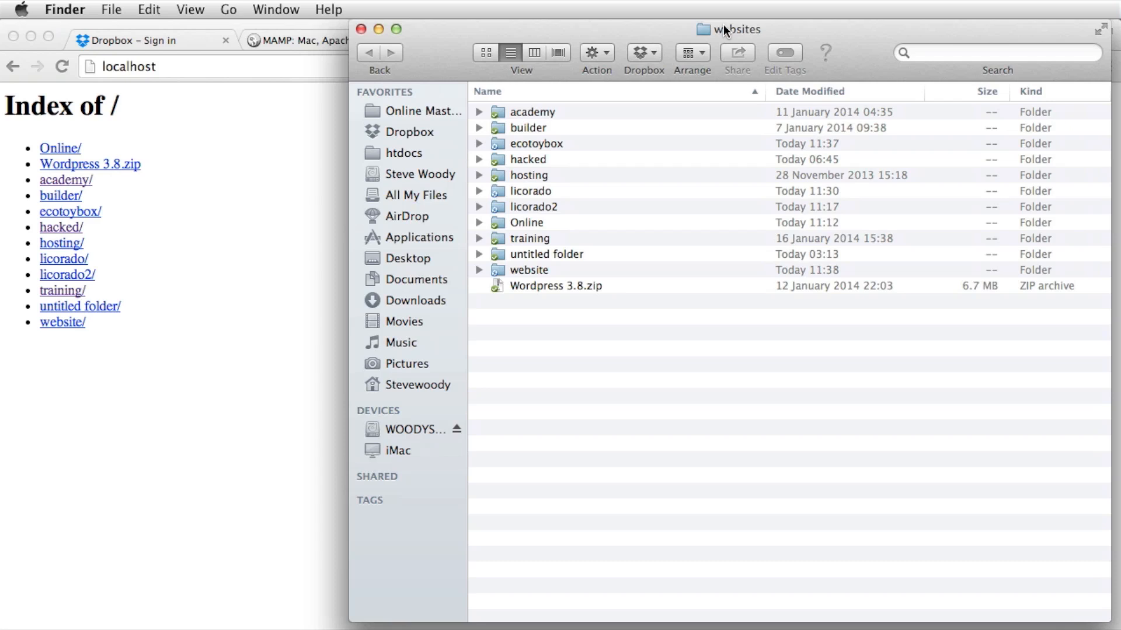
pyautogui.moveTo(563, 165)
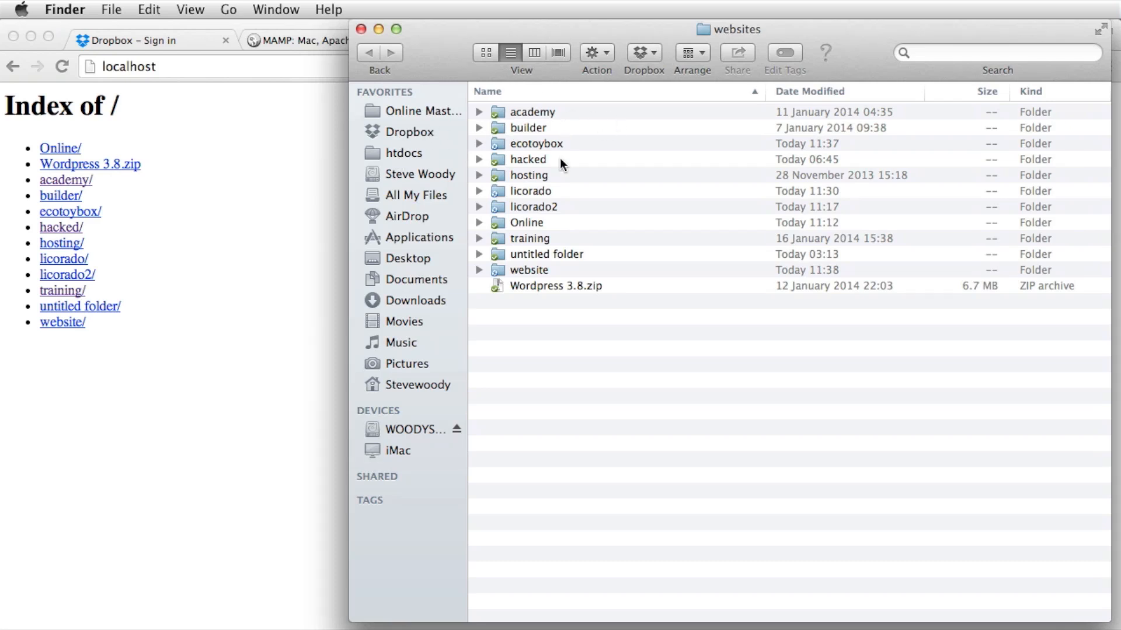
pyautogui.moveTo(526, 96)
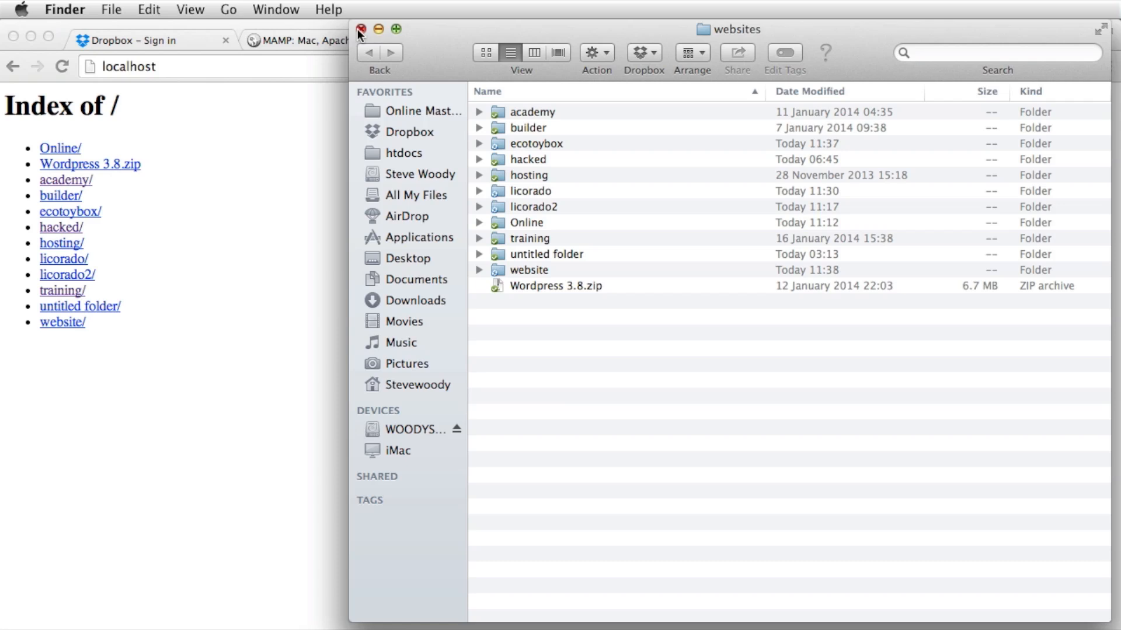
pyautogui.click(360, 29)
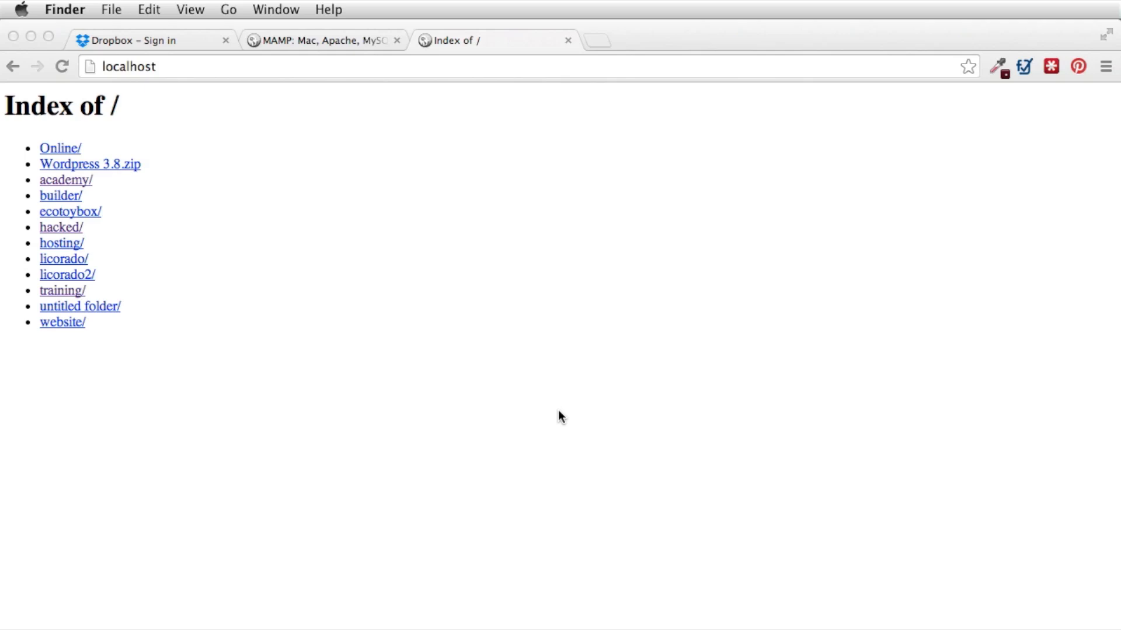
pyautogui.moveTo(557, 468)
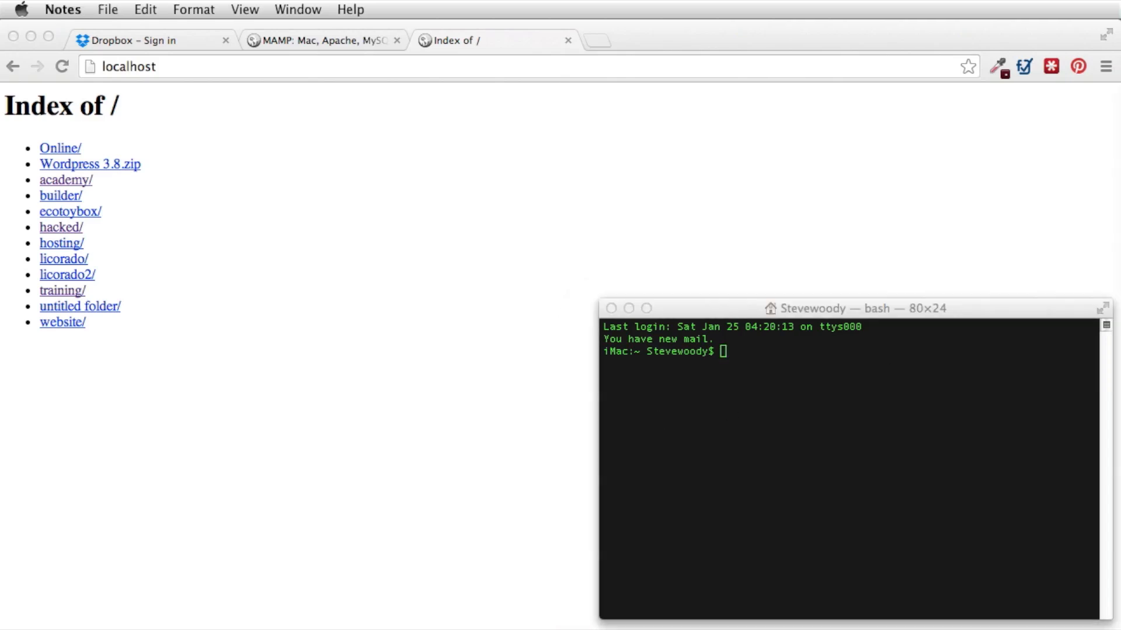
pyautogui.moveTo(745, 385)
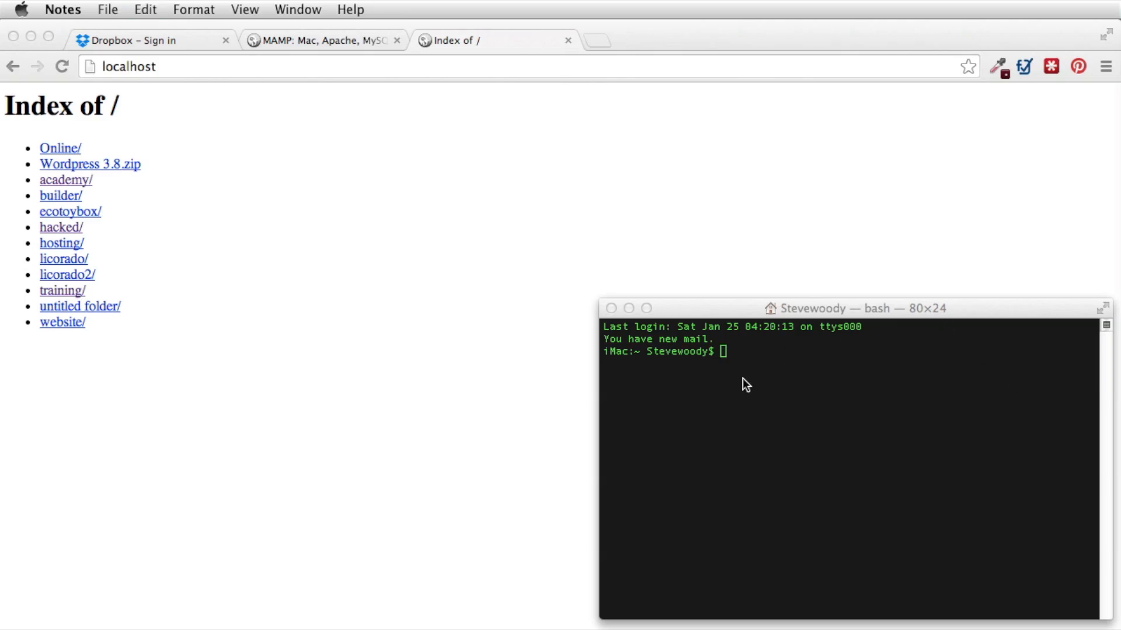
# - Enter cd /Applications/MAMP/db/ at the Terminal prompt
pyautogui.write('cd /Applications/MAMP/db/')
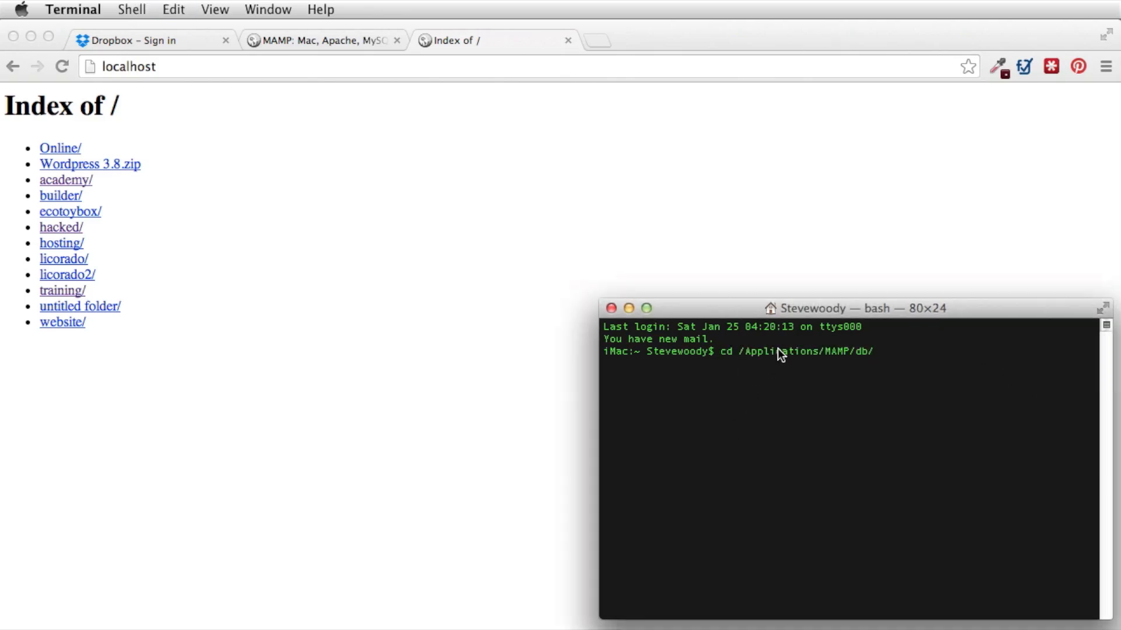
pyautogui.moveTo(860, 356)
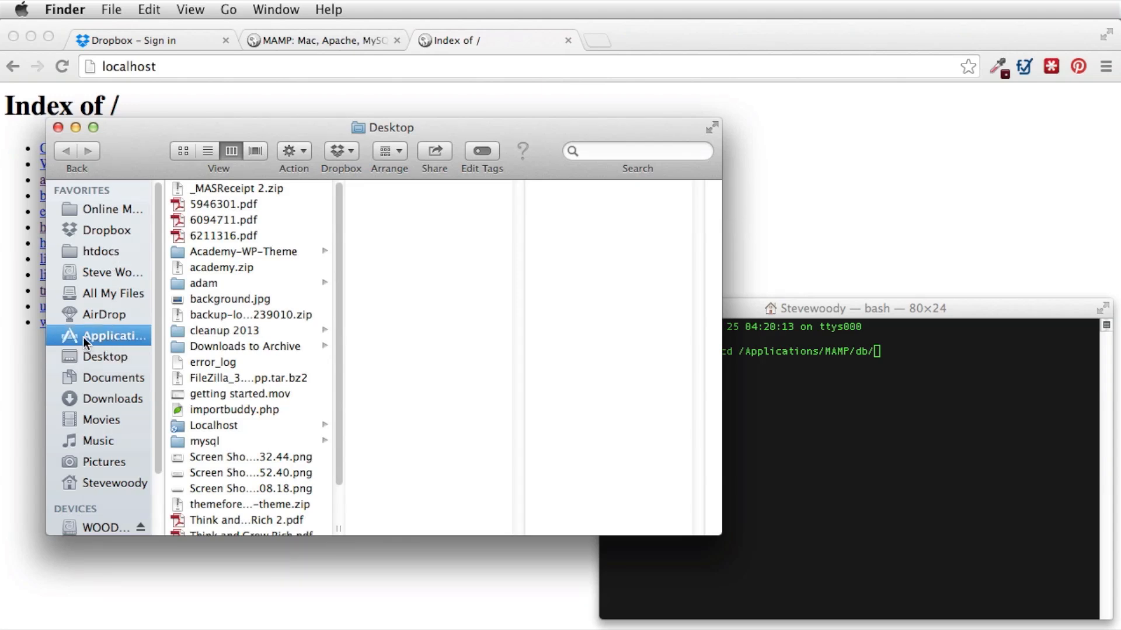
# - Browse Finder to Applications/MAMP/db, showing its mysql and sqlite items
pyautogui.click(115, 336)
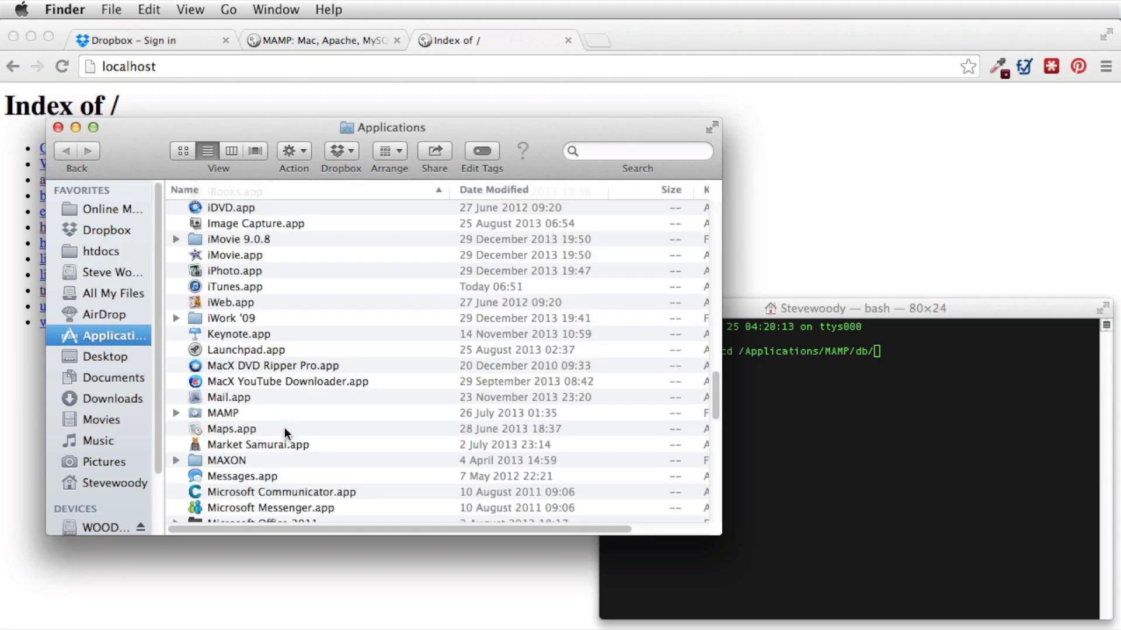
pyautogui.moveTo(229, 414)
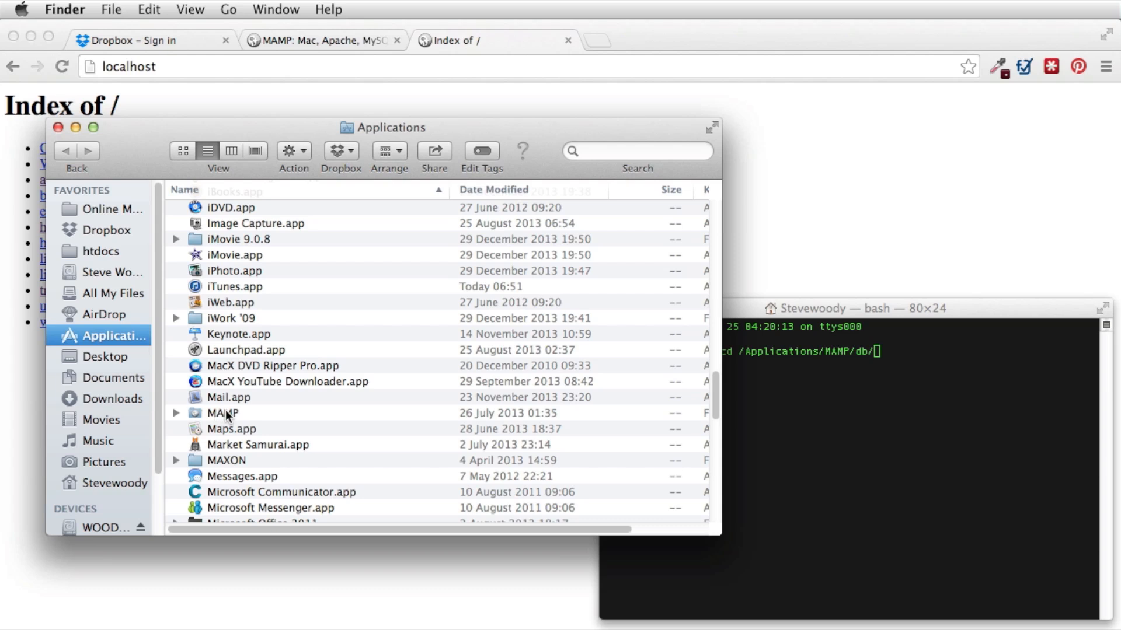
pyautogui.doubleClick(223, 413)
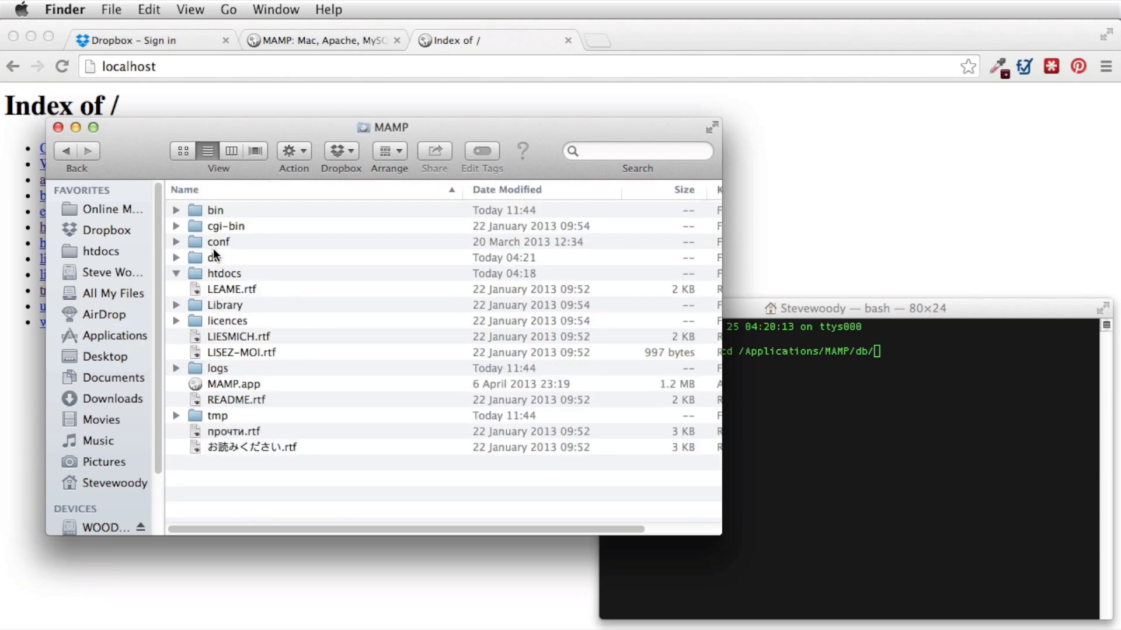
pyautogui.moveTo(391, 127); pyautogui.dragTo(358, 110)
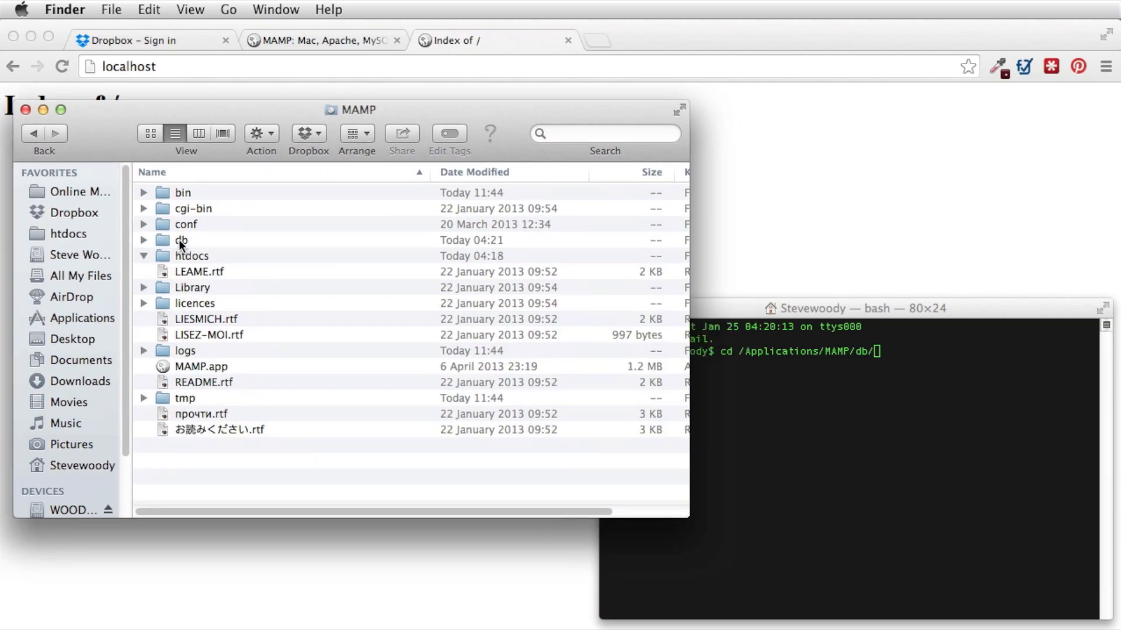
pyautogui.doubleClick(182, 240)
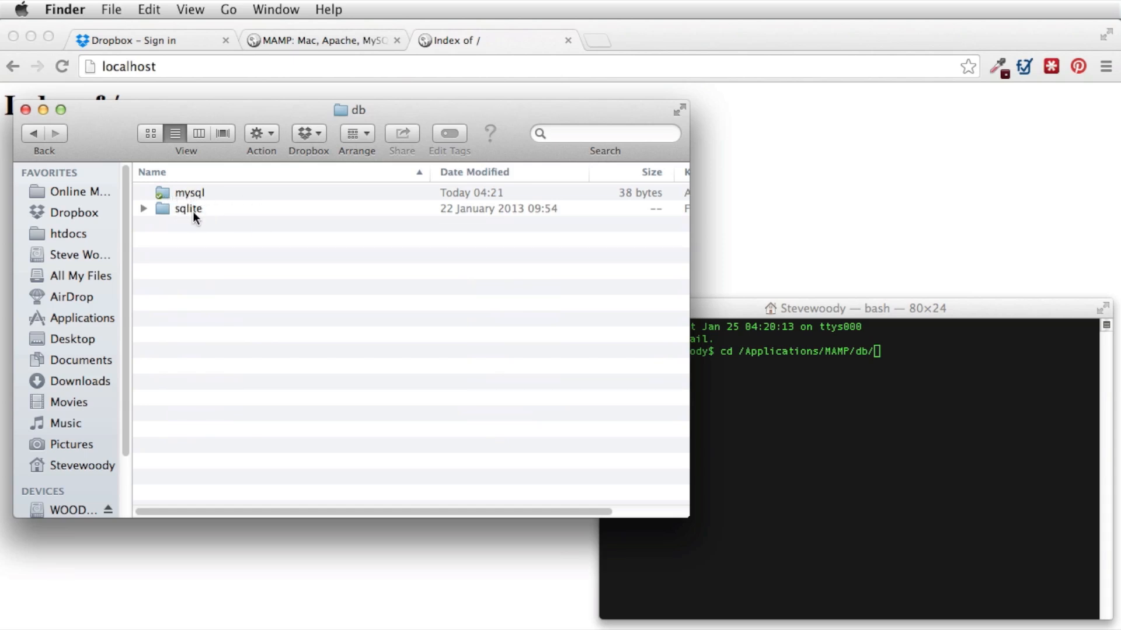
pyautogui.moveTo(350, 109); pyautogui.dragTo(468, 148)
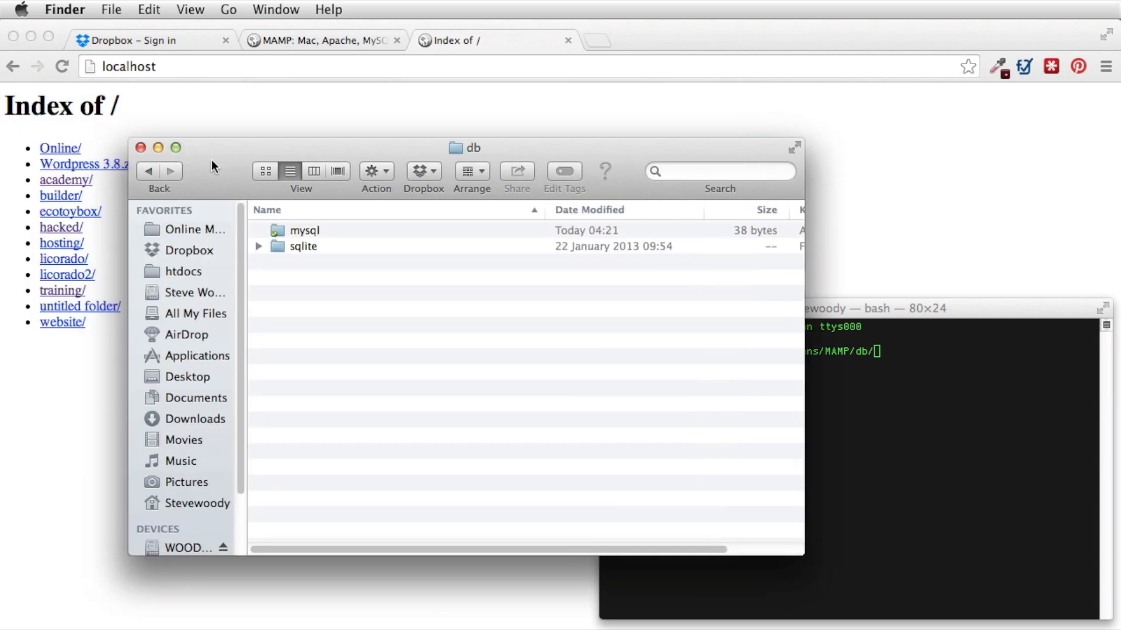
pyautogui.moveTo(298, 235)
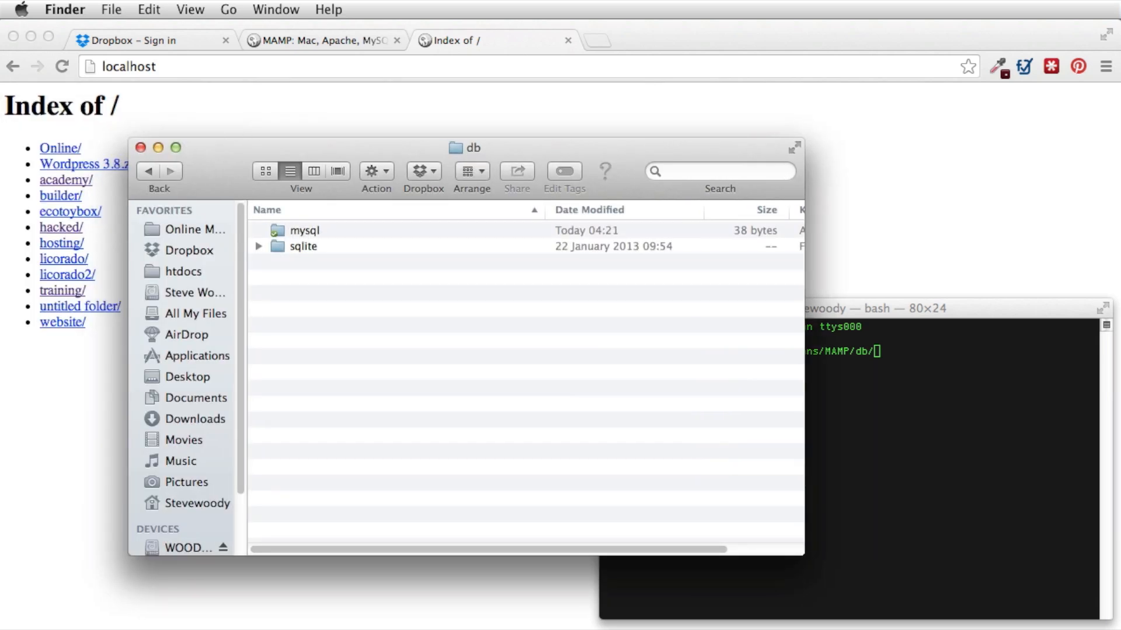
# - View Dropbox/Server in a second Finder tab, peek into websites, and go back to Server
pyautogui.rightClick(189, 250)
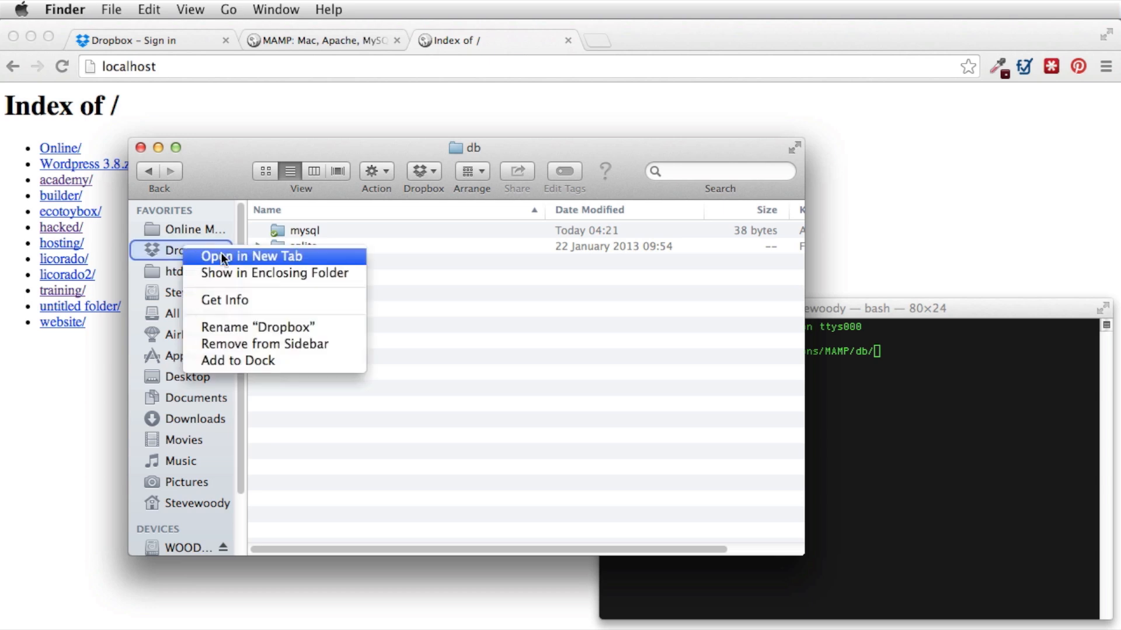
pyautogui.click(249, 255)
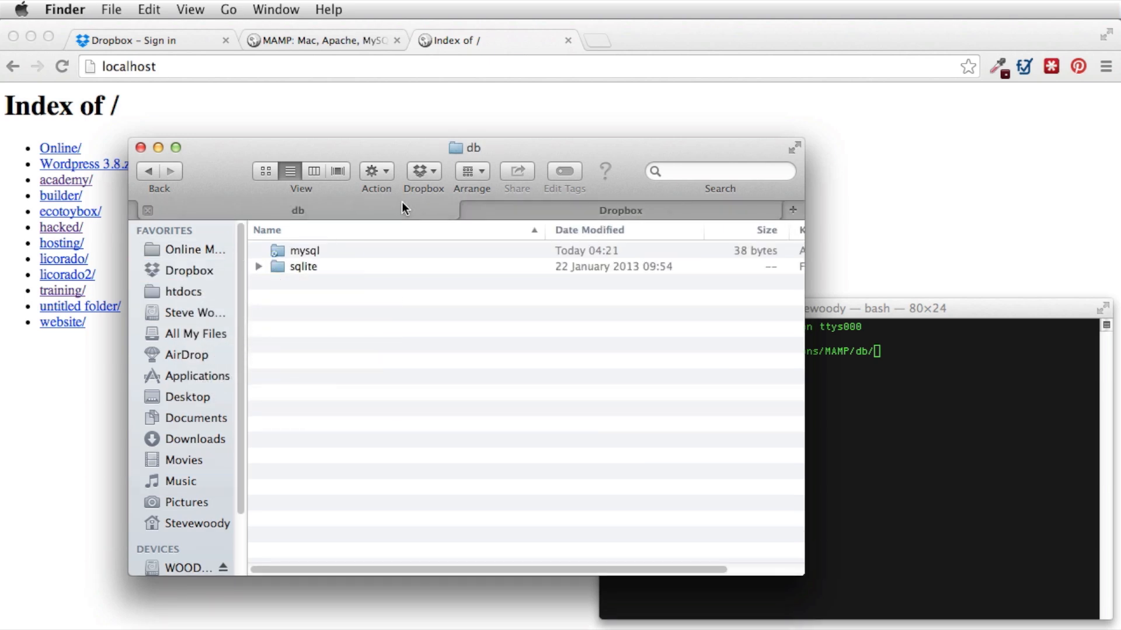
pyautogui.click(190, 270)
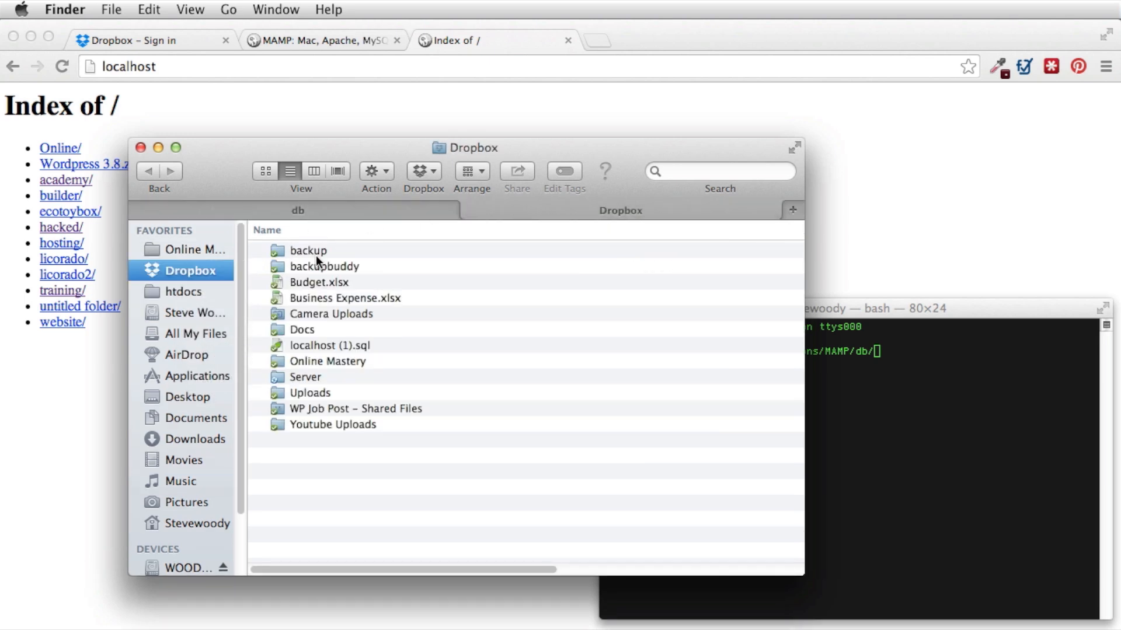
pyautogui.doubleClick(305, 376)
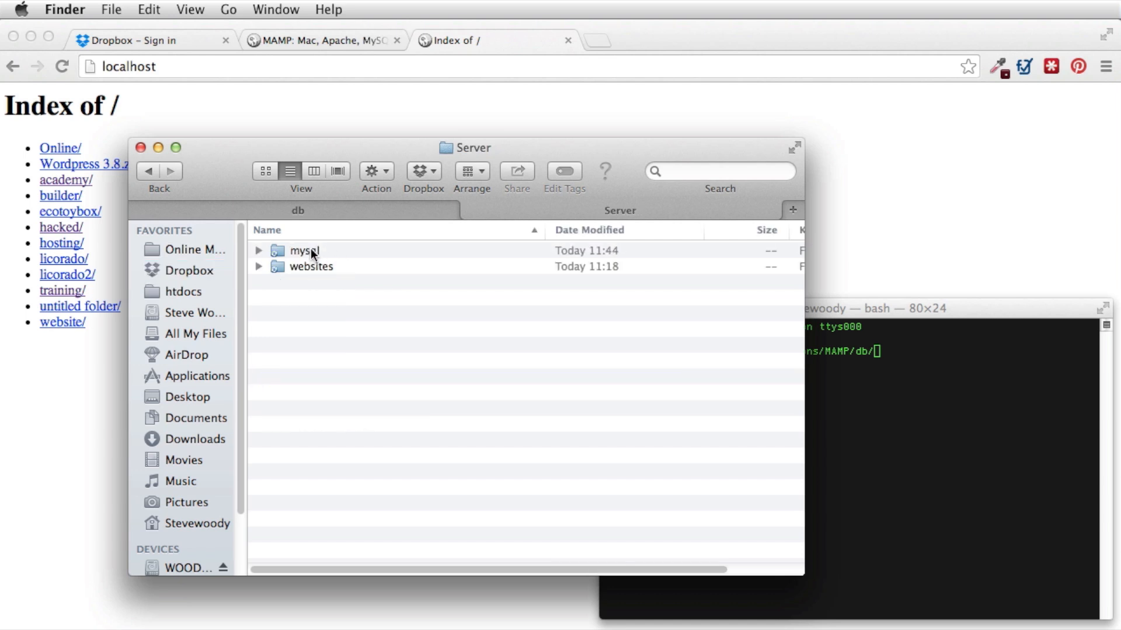
pyautogui.moveTo(326, 249)
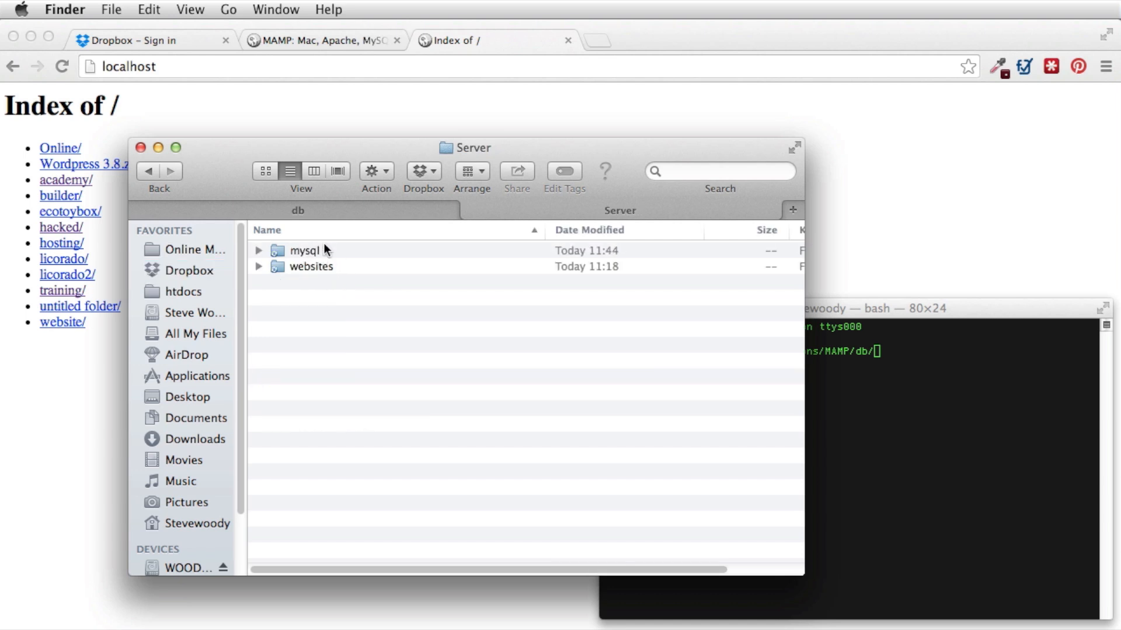
pyautogui.doubleClick(310, 266)
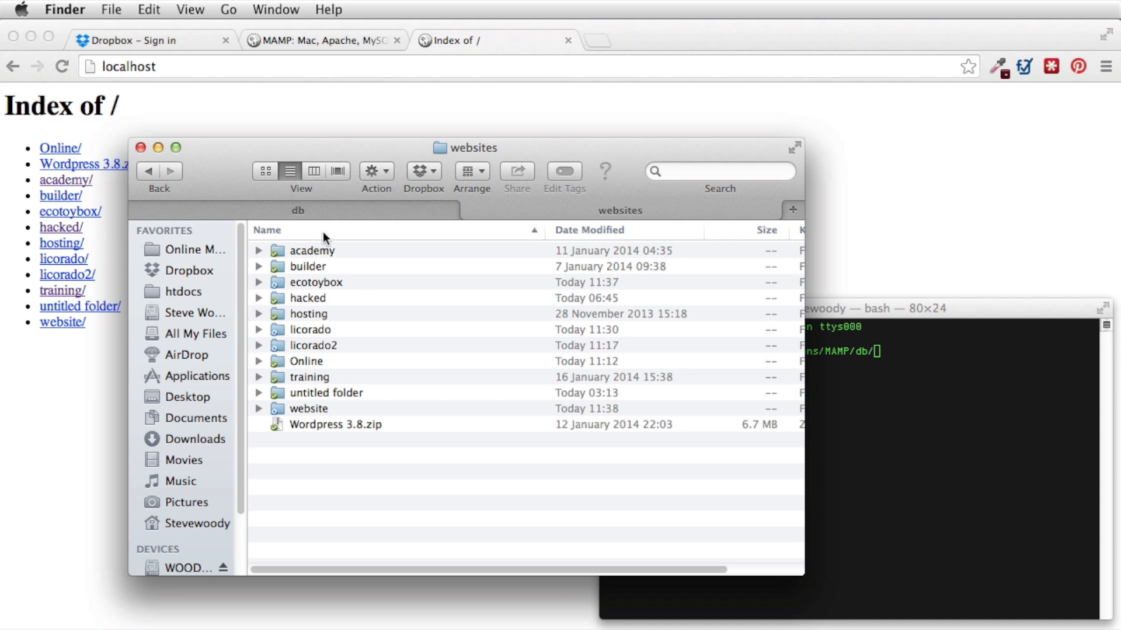
pyautogui.click(148, 171)
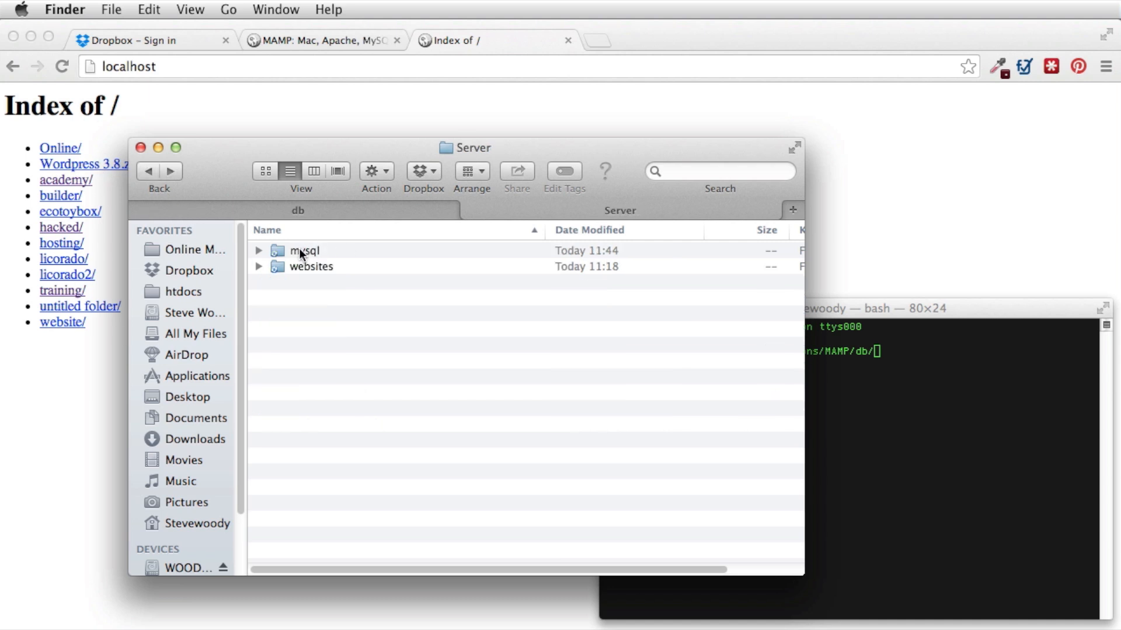
pyautogui.moveTo(171, 192)
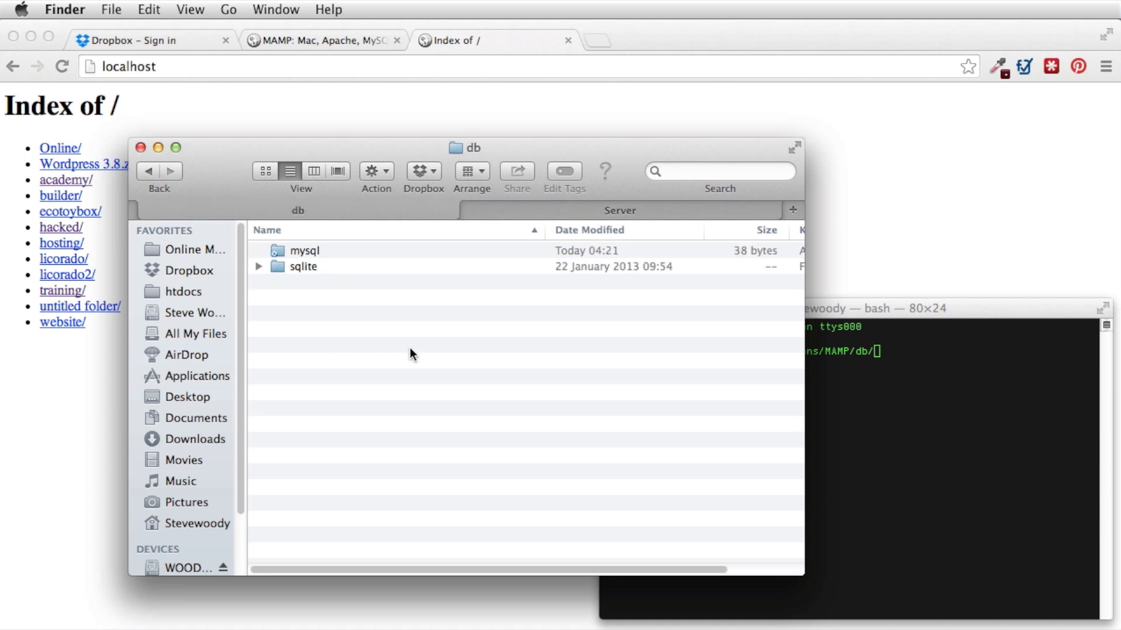
pyautogui.moveTo(832, 323)
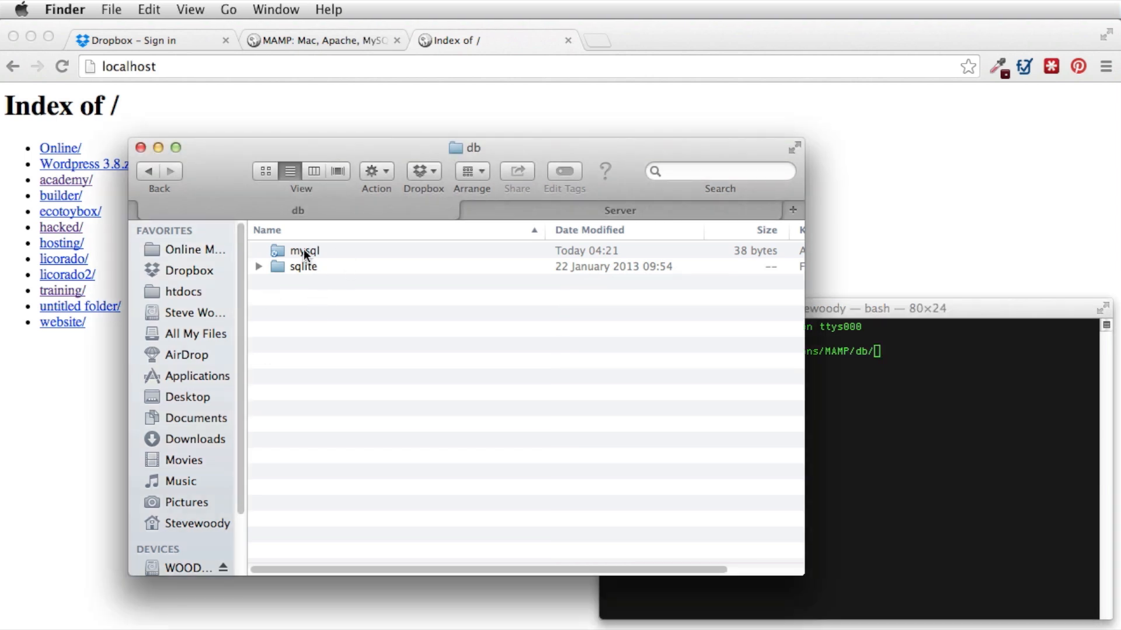
pyautogui.moveTo(303, 272)
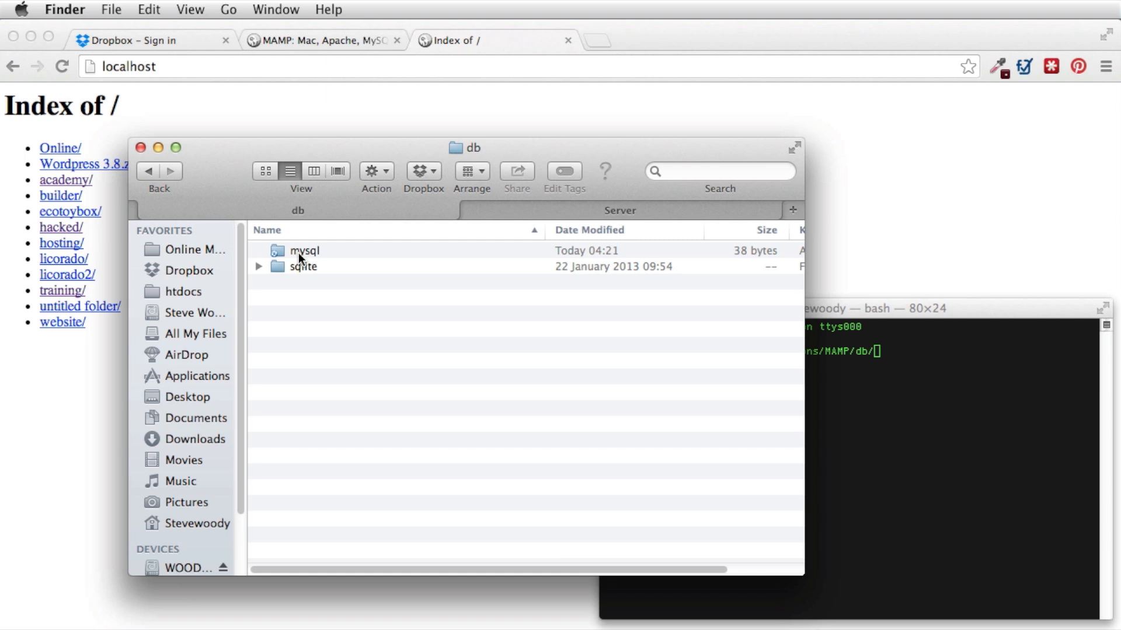
# - Move the old mysql folder in MAMP's db to the Trash and return to Terminal
pyautogui.rightClick(303, 250)
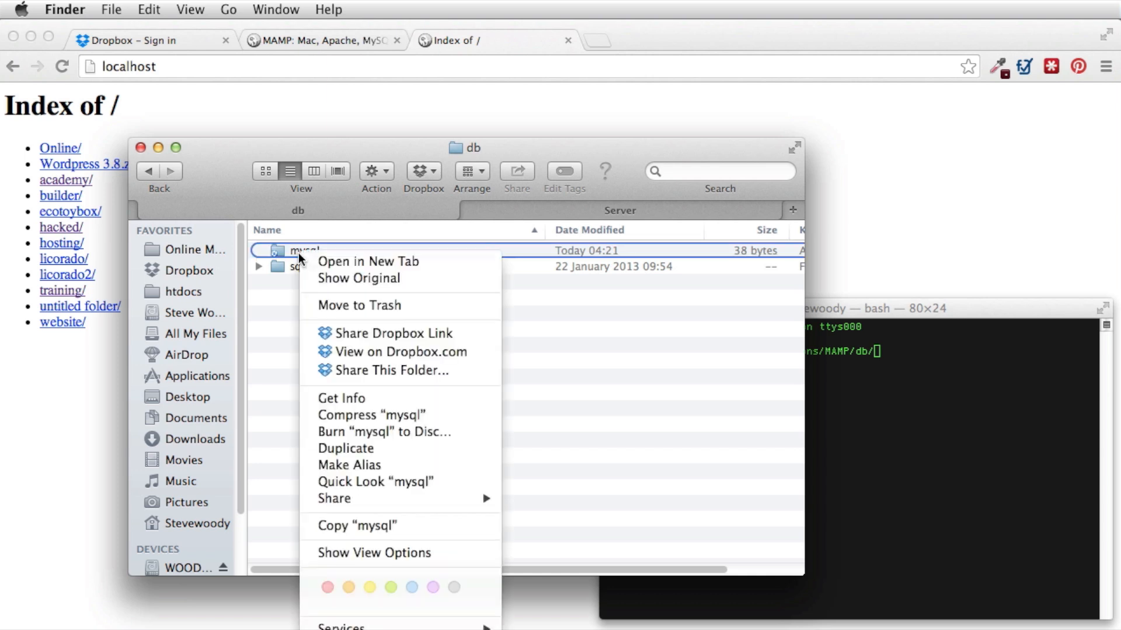
pyautogui.moveTo(359, 305)
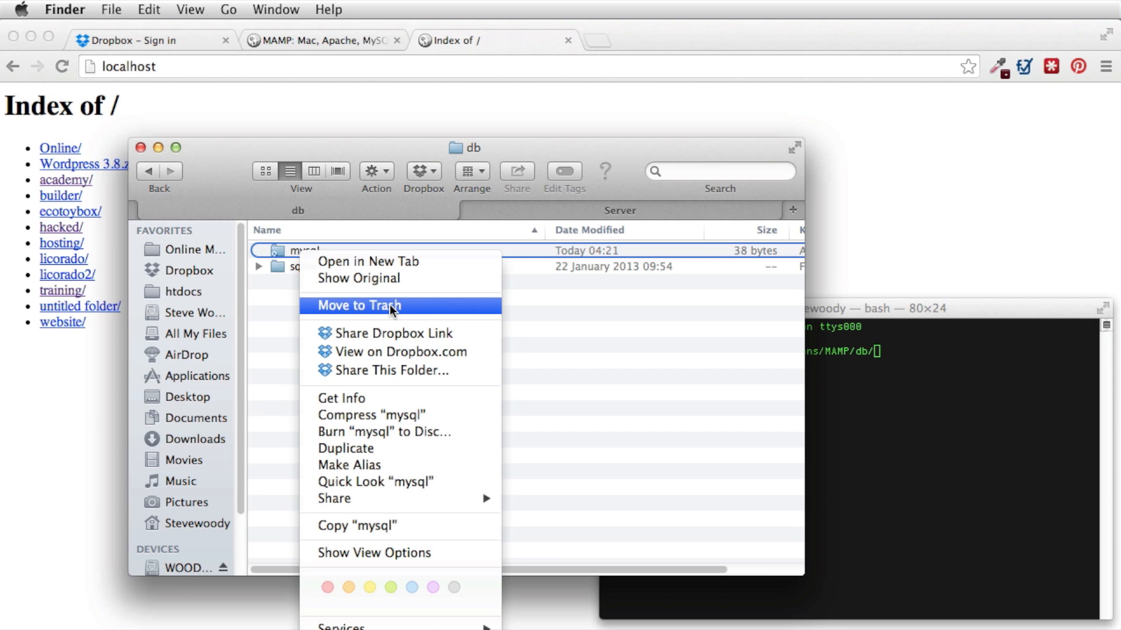
pyautogui.click(357, 305)
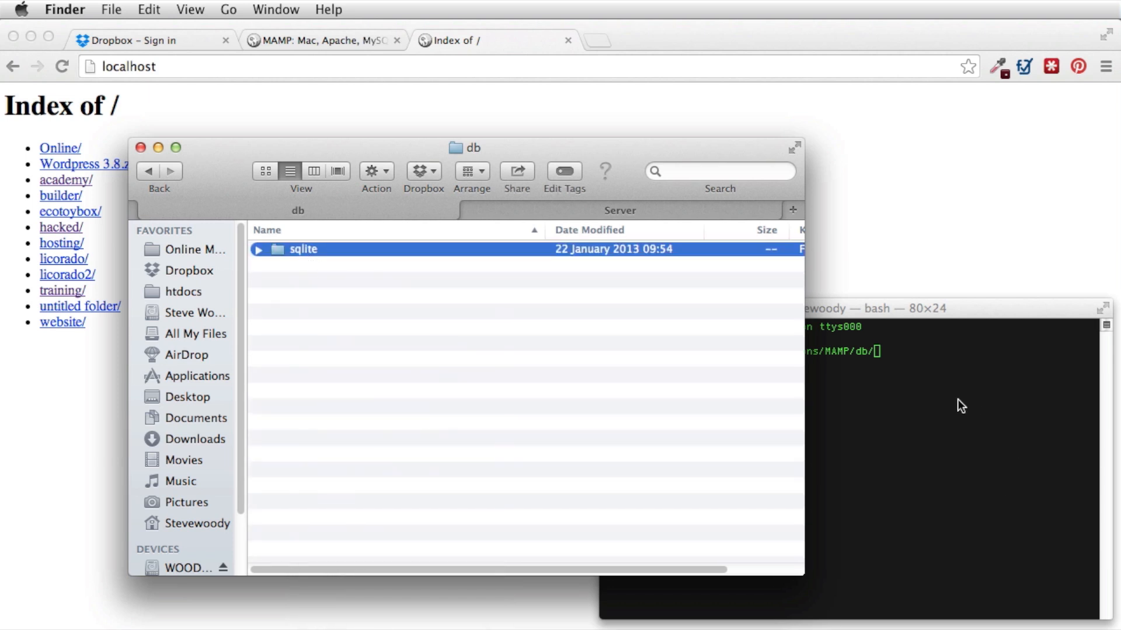
pyautogui.click(958, 401)
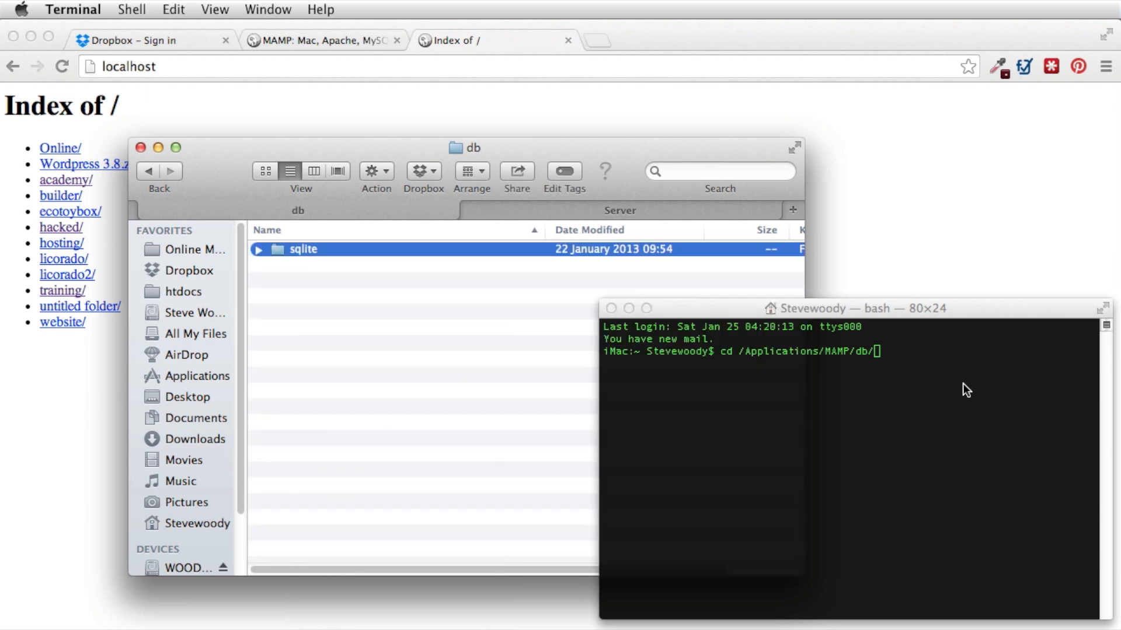
# - In MAMP's db folder, run ln -s ~/Dropbox/Server/mysql mysql to create the mysql link
pyautogui.click(739, 357)
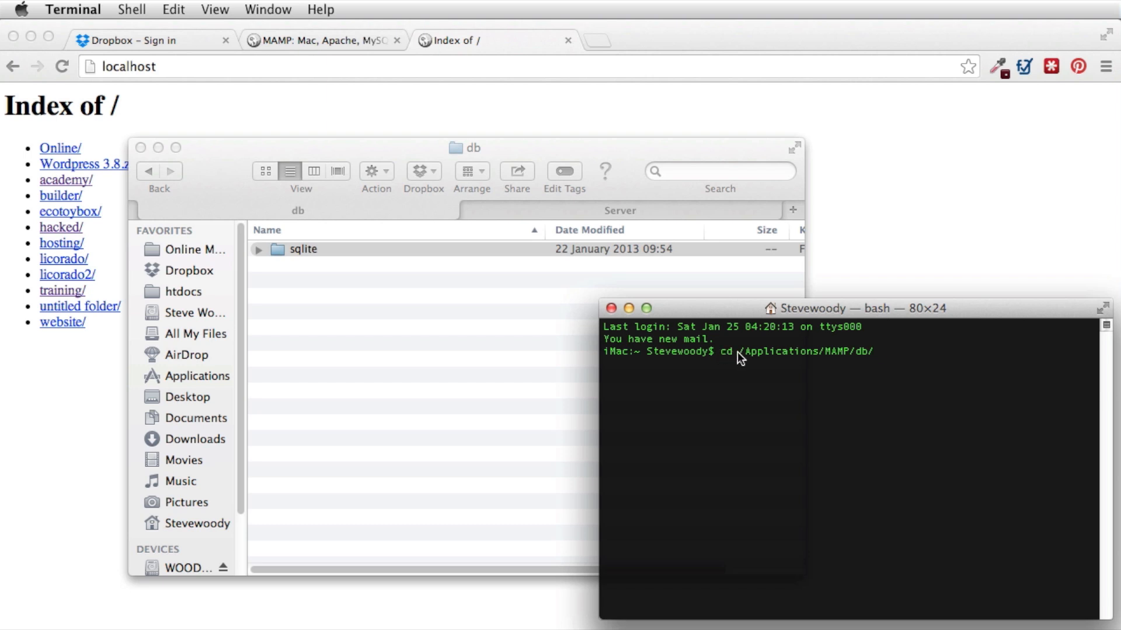
pyautogui.moveTo(661, 421)
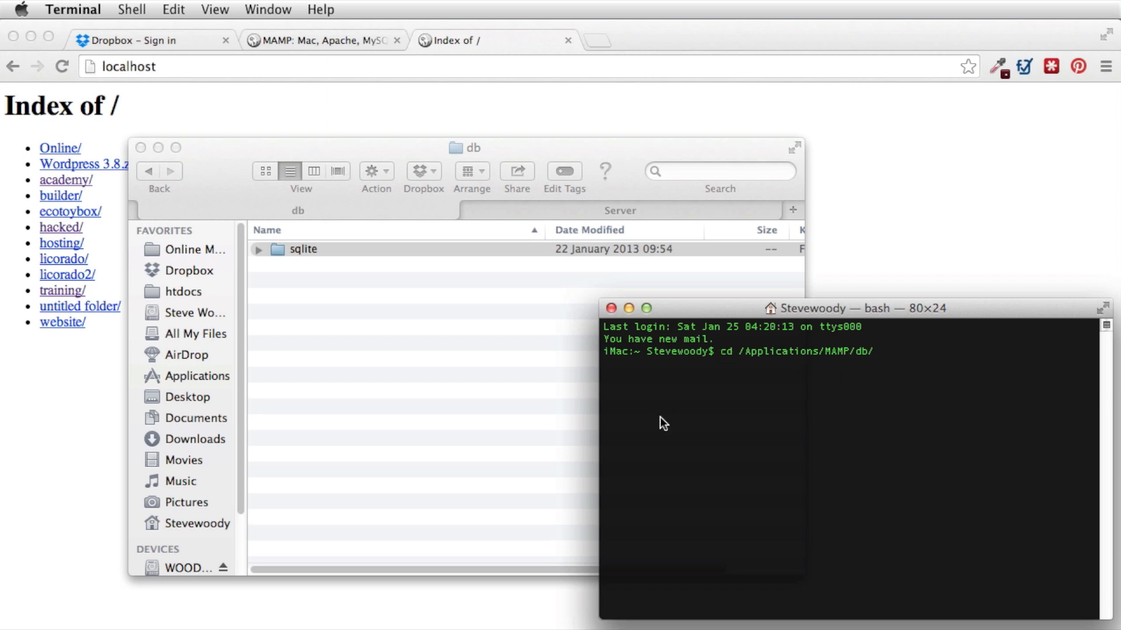
pyautogui.press('Return')
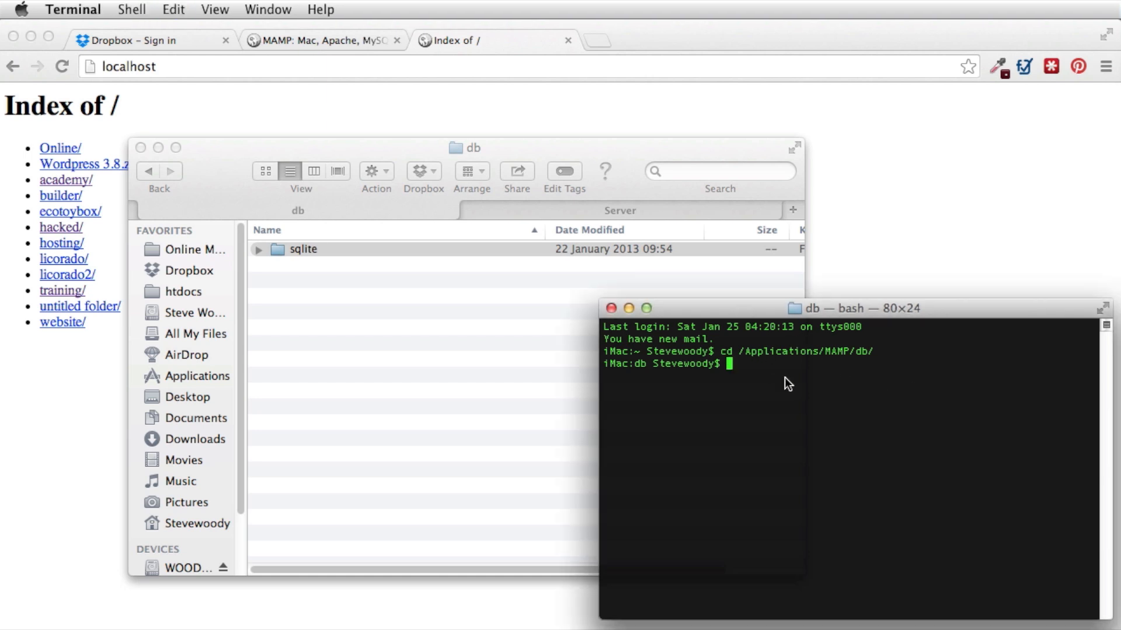
pyautogui.write('ln -s ~/Dropbox/Server/mysql mysql')
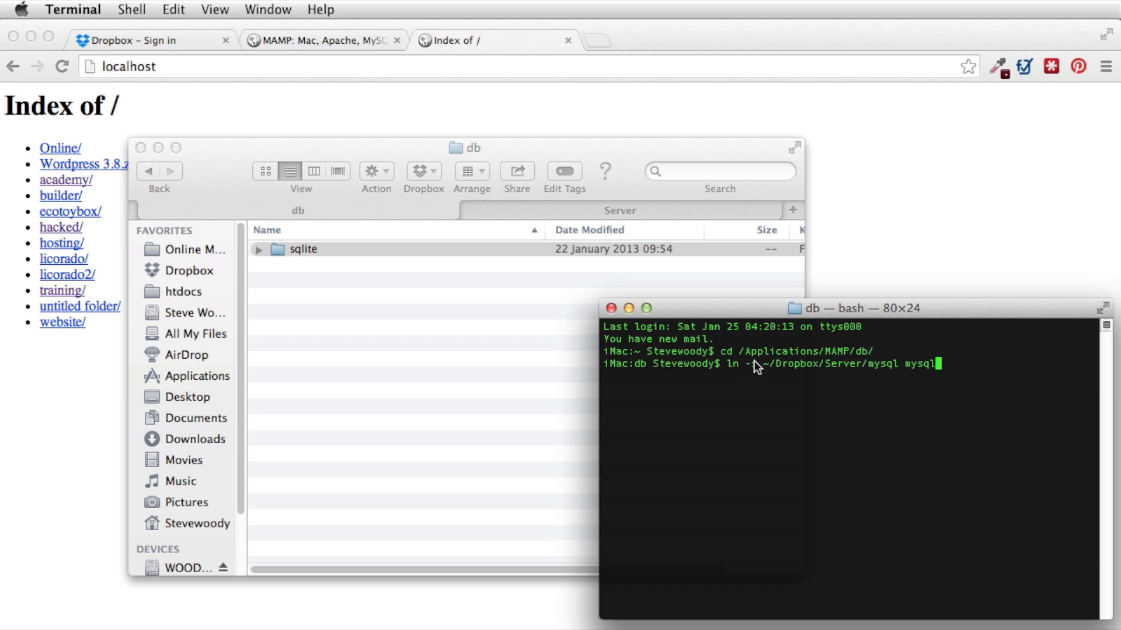
pyautogui.write('s')
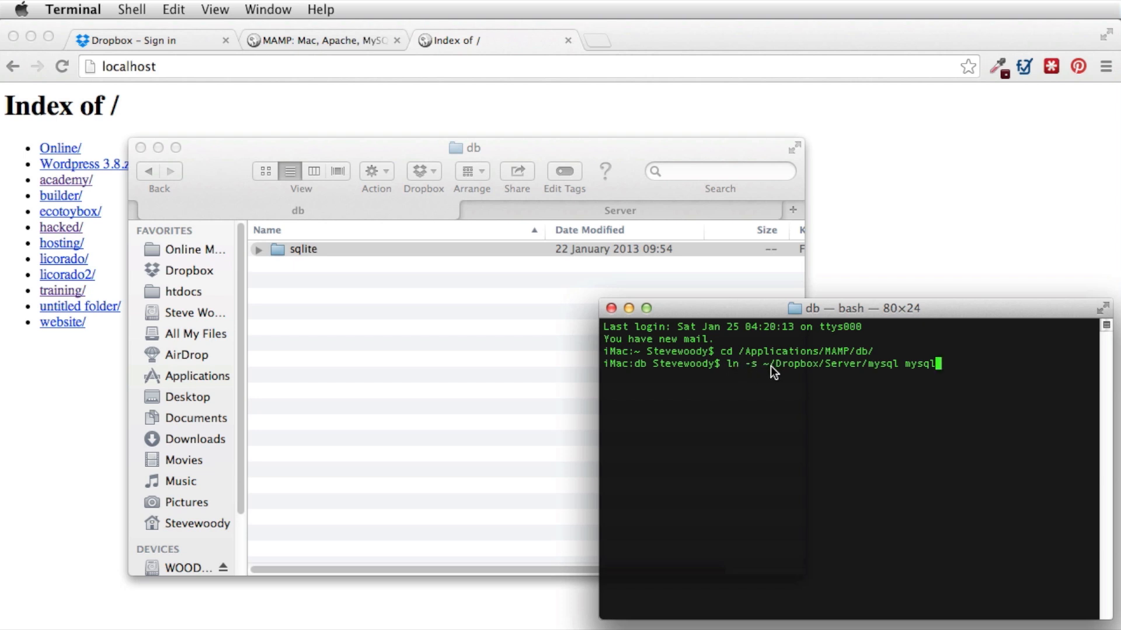
pyautogui.moveTo(840, 368)
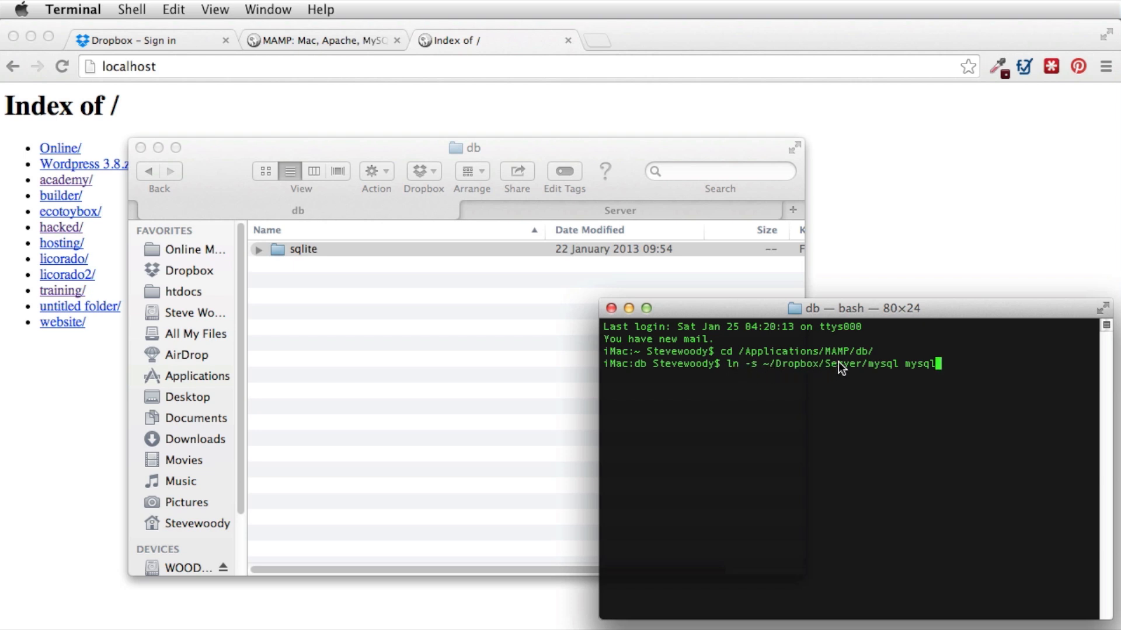
pyautogui.moveTo(704, 564)
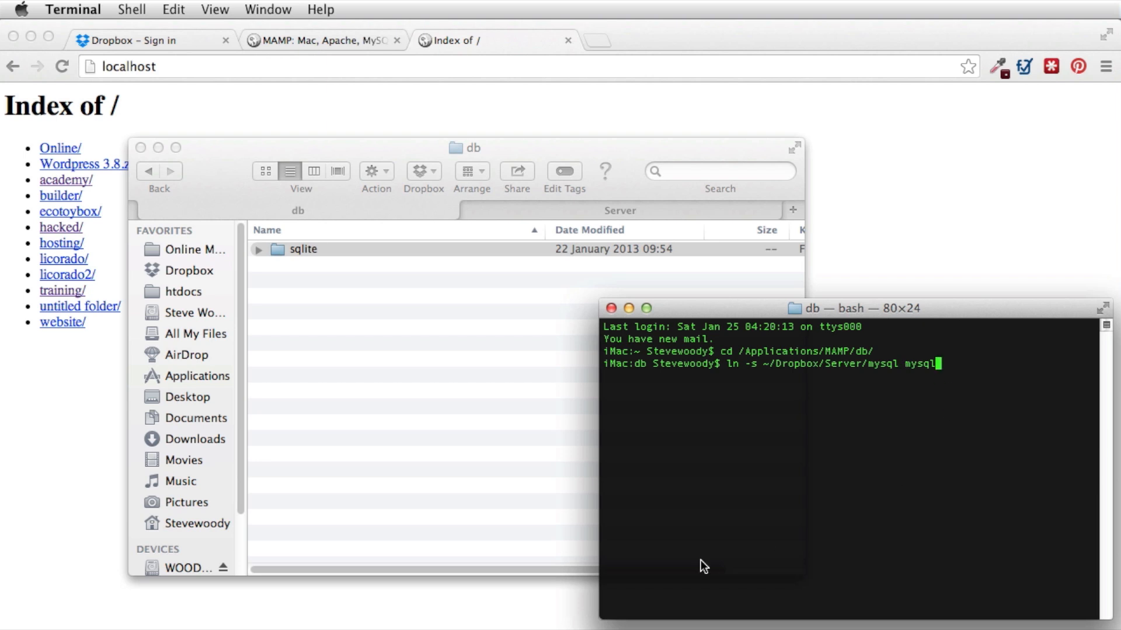
pyautogui.press('Return')
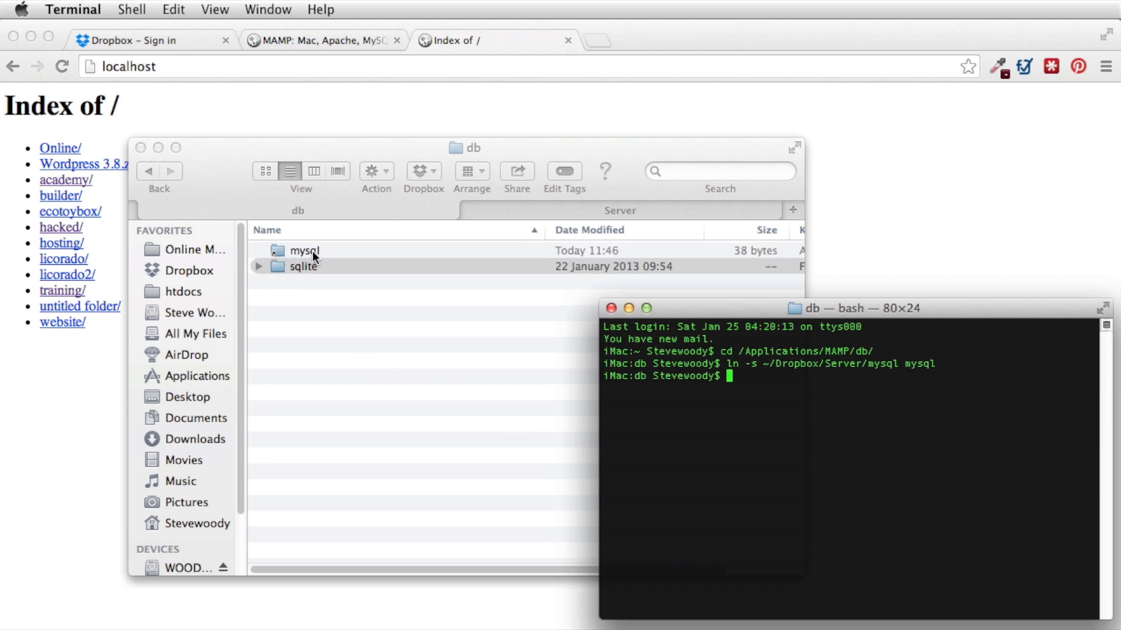
pyautogui.doubleClick(302, 250)
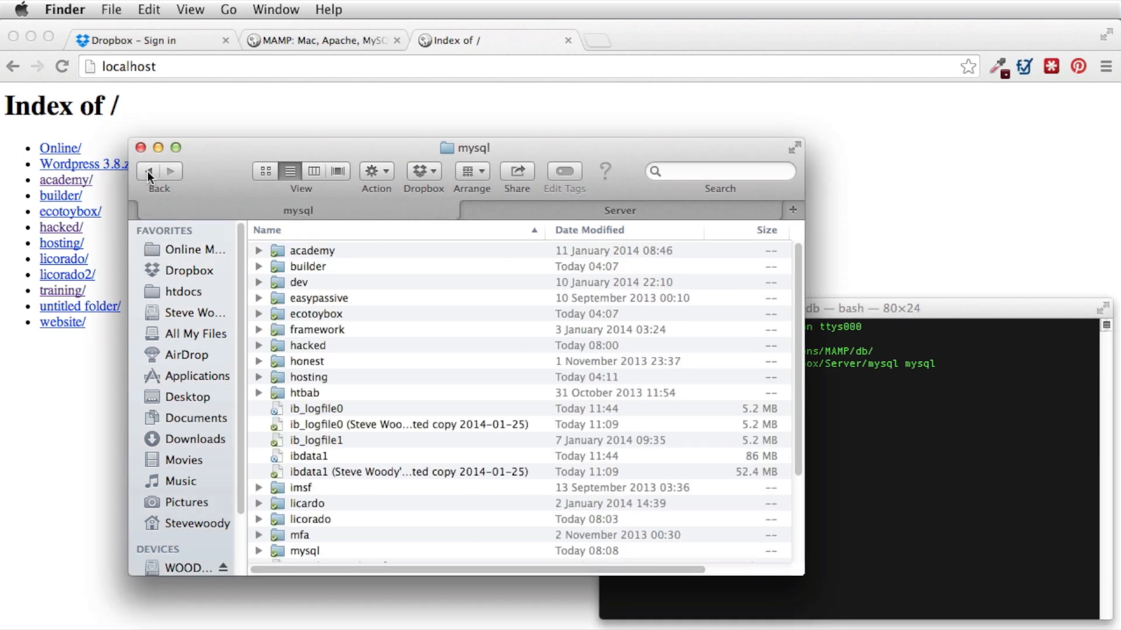
pyautogui.click(148, 175)
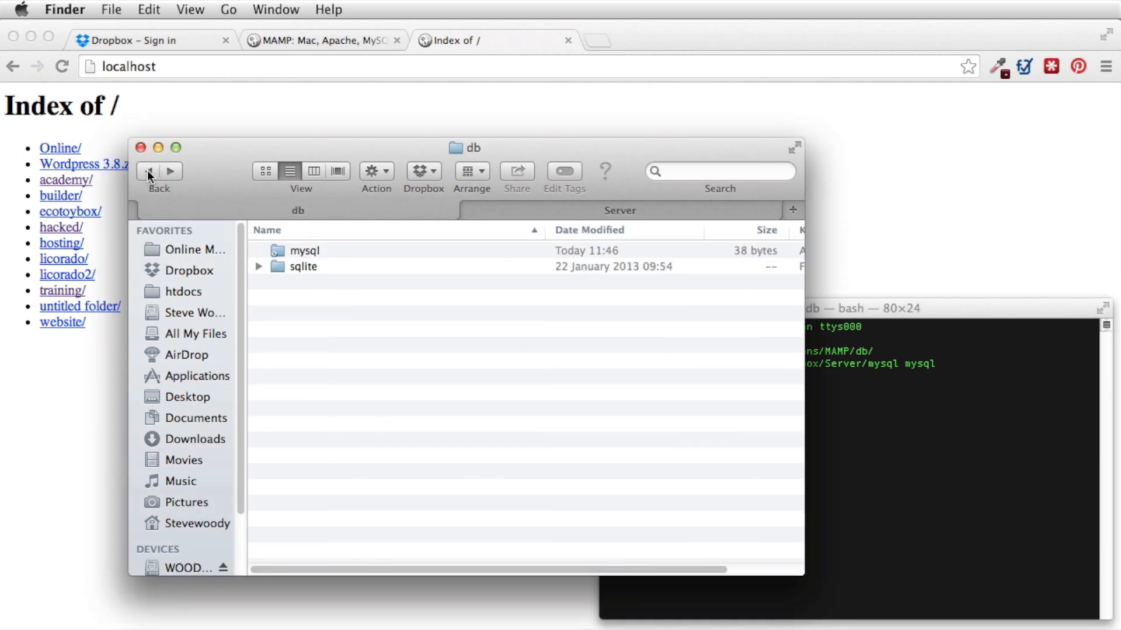